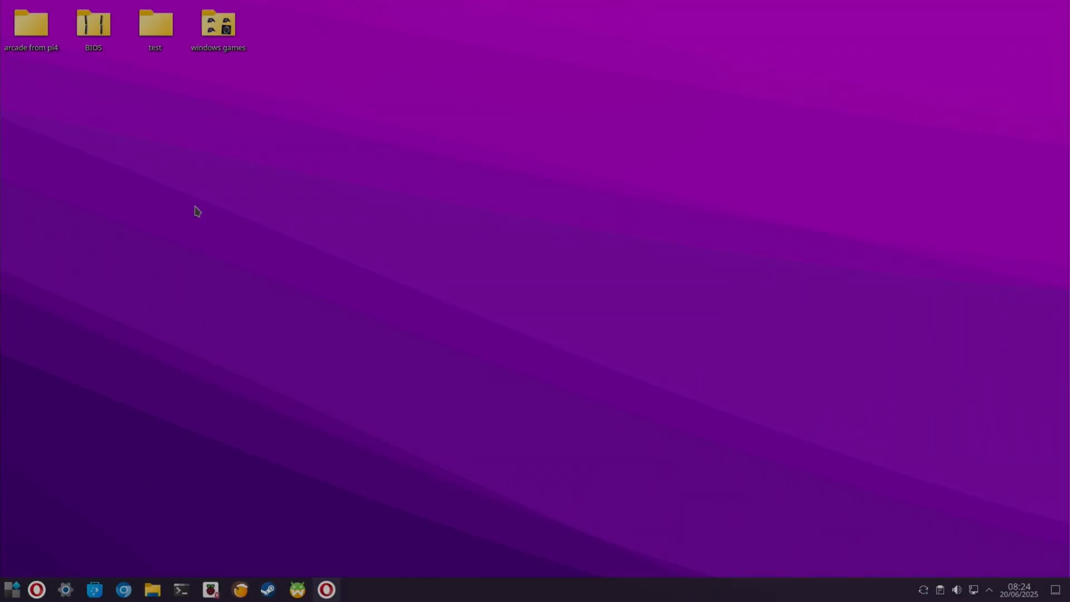
Step: Browse from the home folder into Documents in PCManFM-Qt and view the kde text document
click(153, 588)
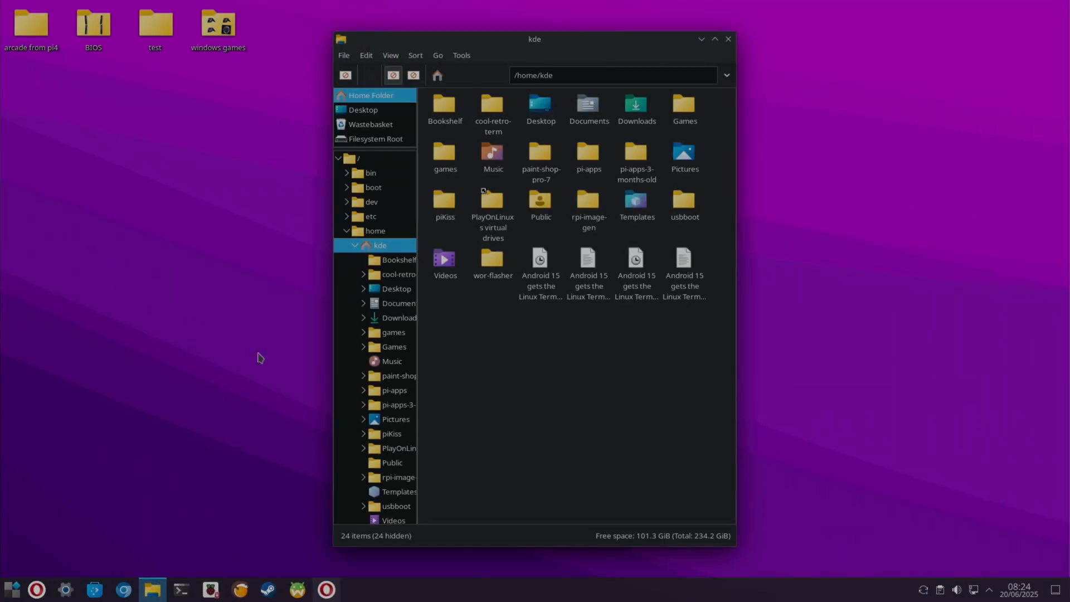
click(588, 106)
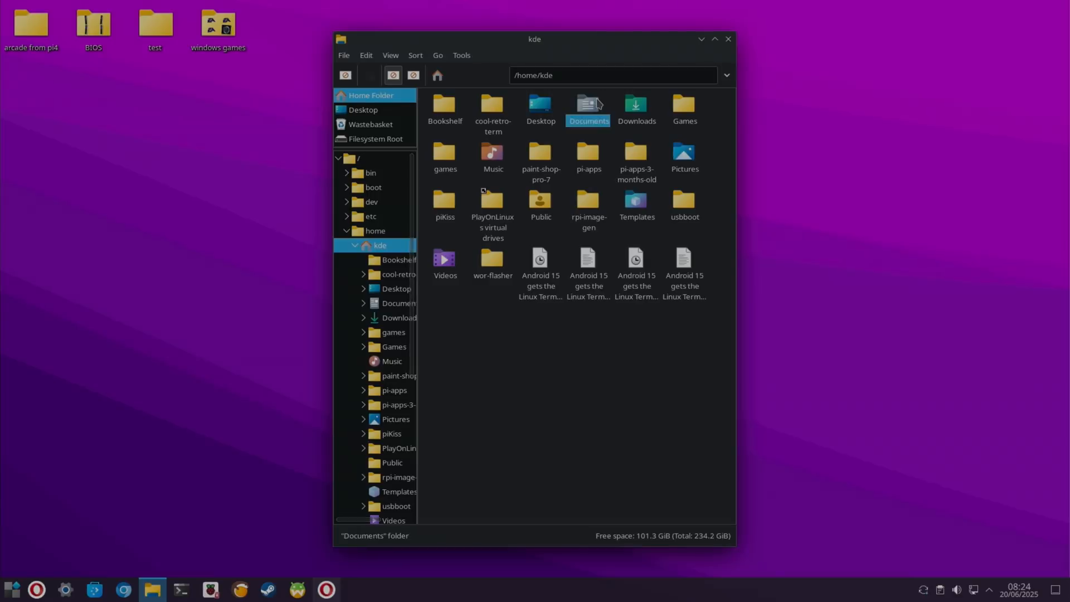
double_click(588, 107)
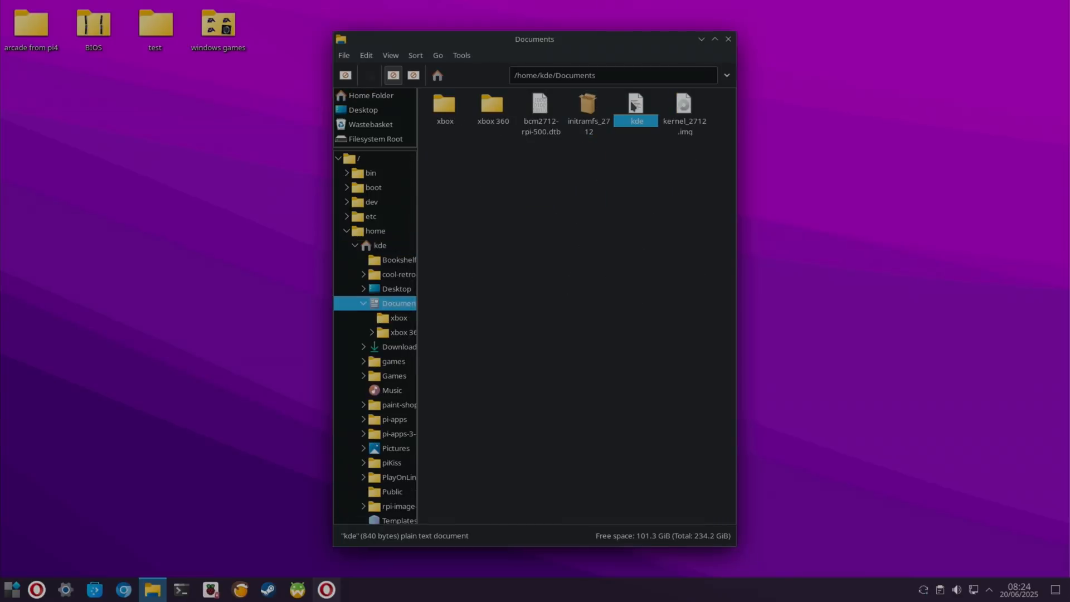
double_click(635, 109)
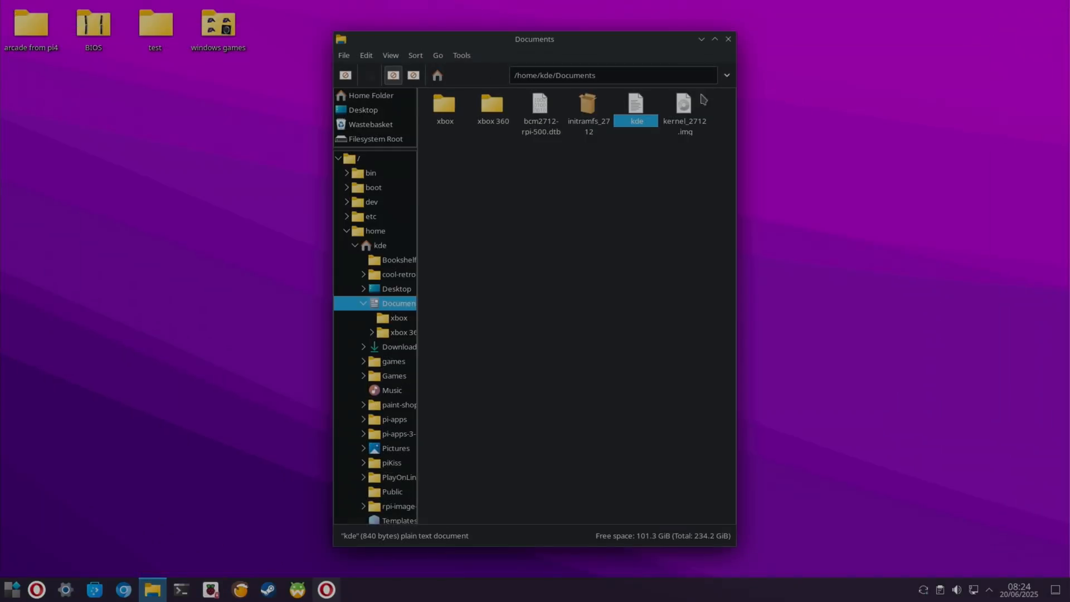
Step: Switch Opera's VPN virtual location from America to Europe via the features panel
click(326, 589)
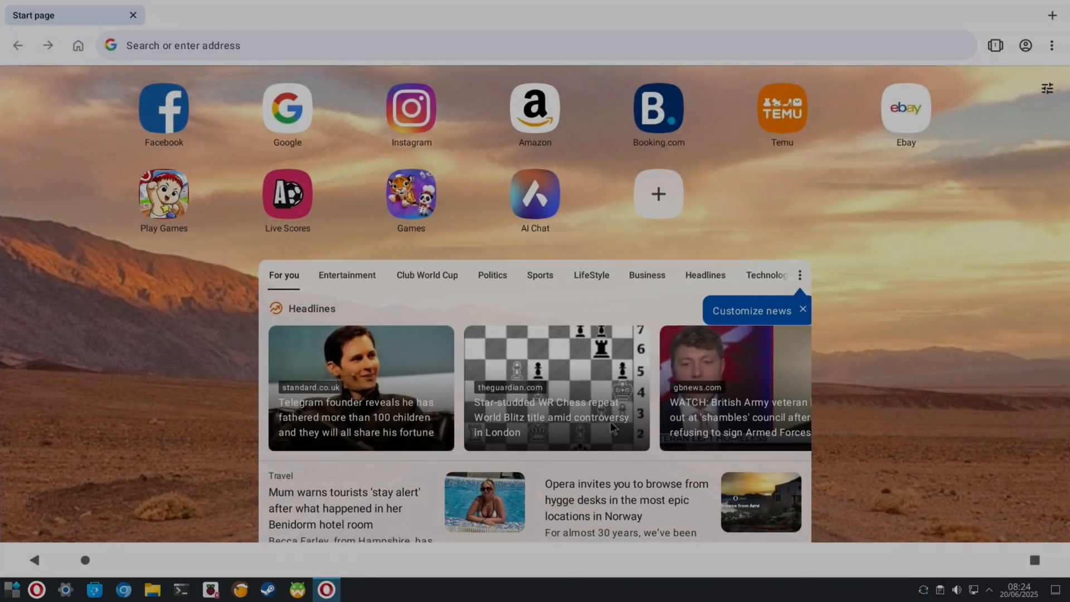
click(1025, 44)
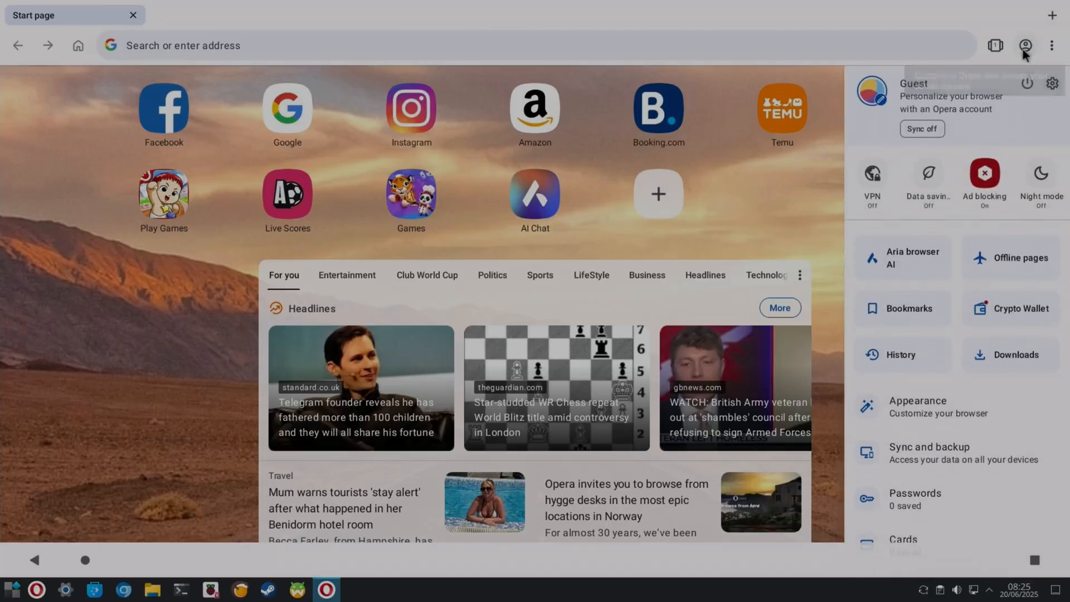
click(872, 179)
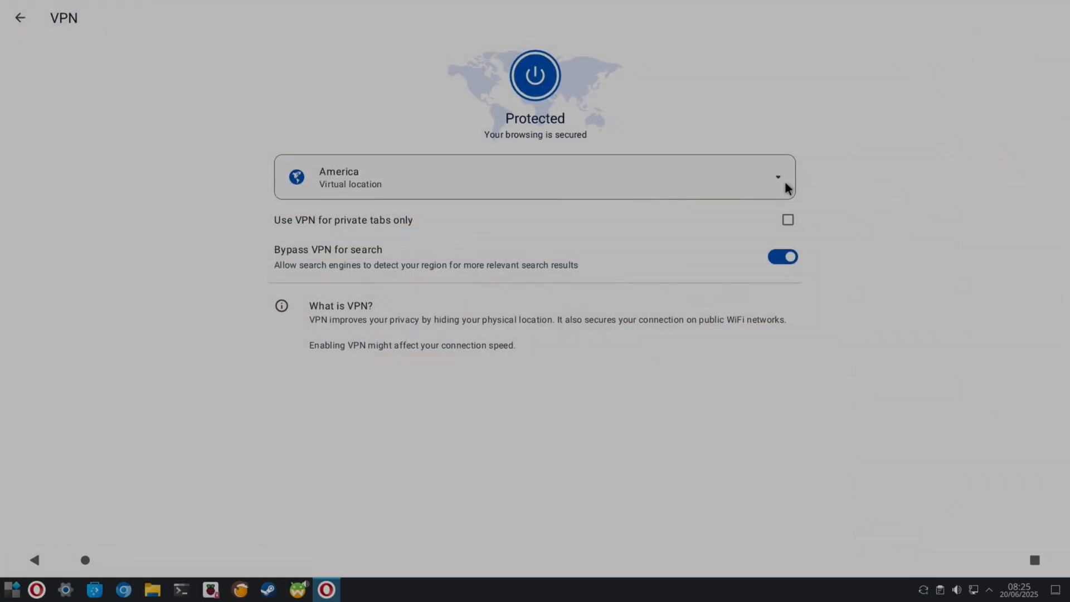
click(534, 177)
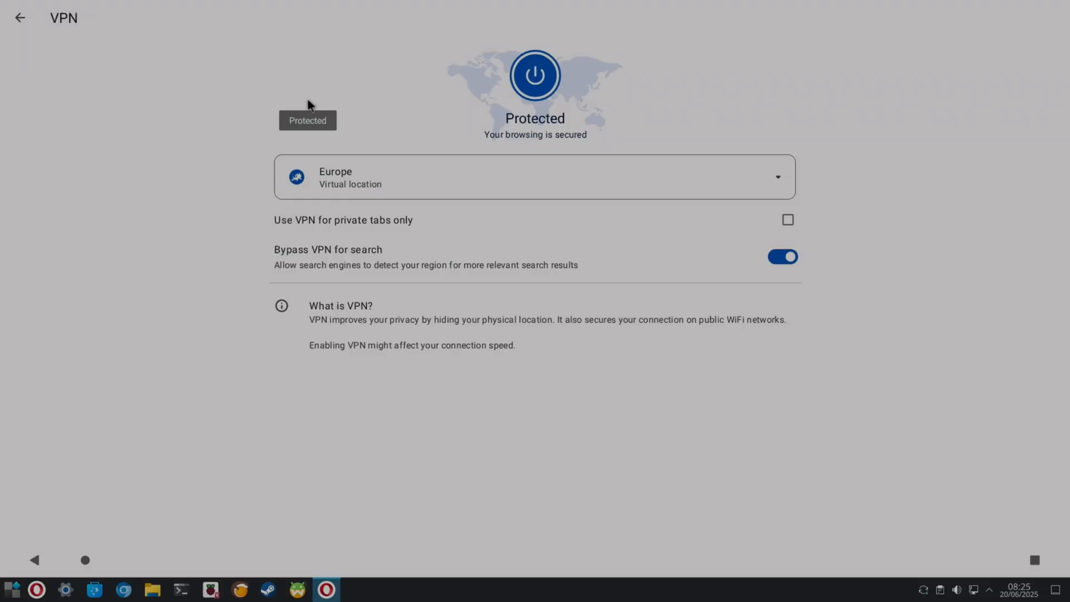
mouse_move(348, 423)
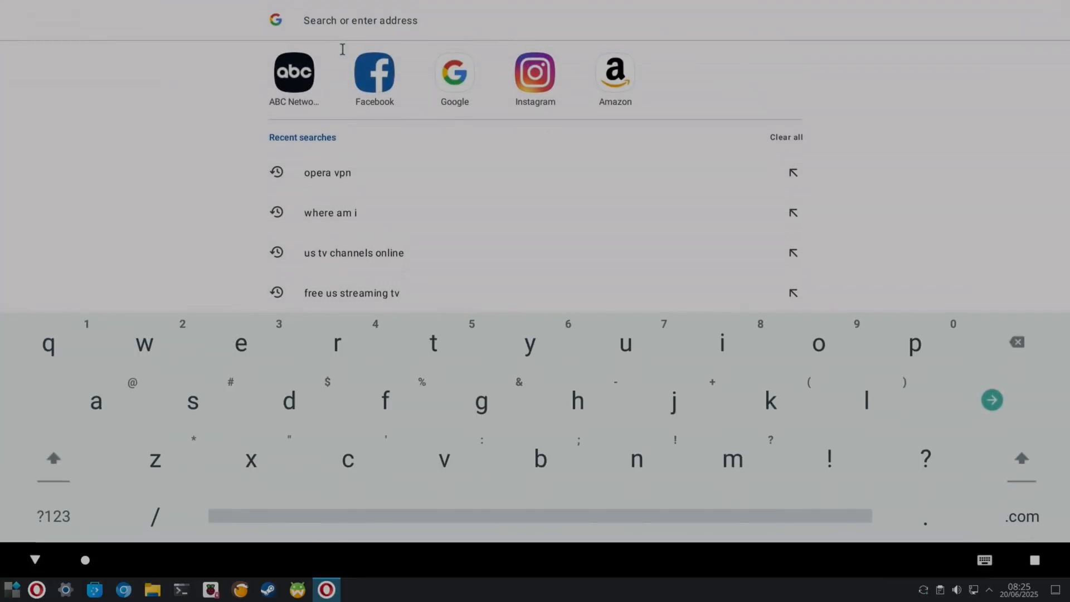
Step: Reach YouTube by searching Google for 'yt' and search it for 'video'
text(yt)
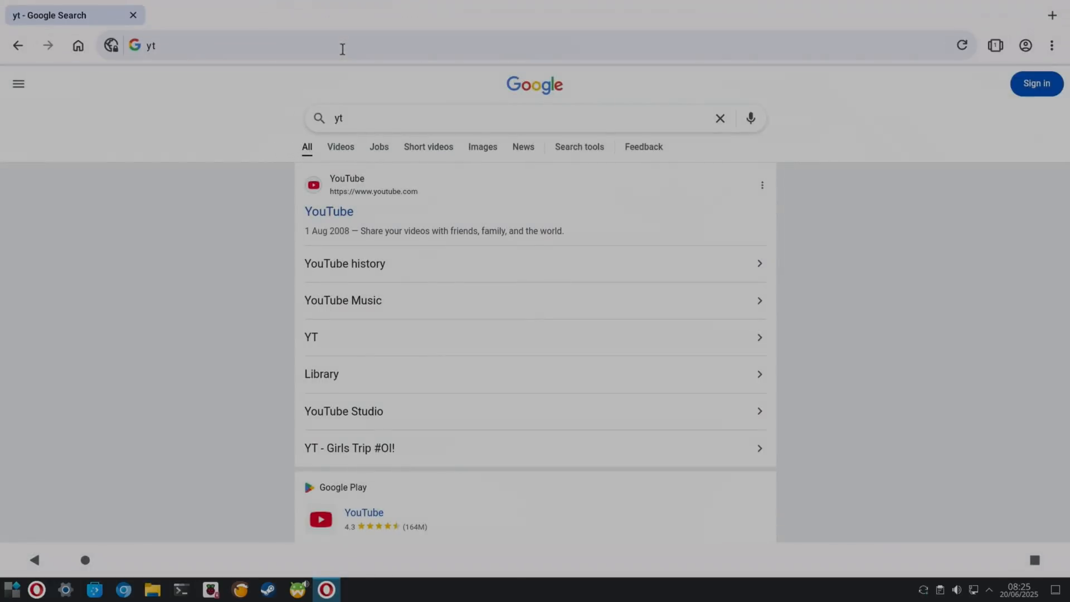
click(328, 210)
text(leepsp)
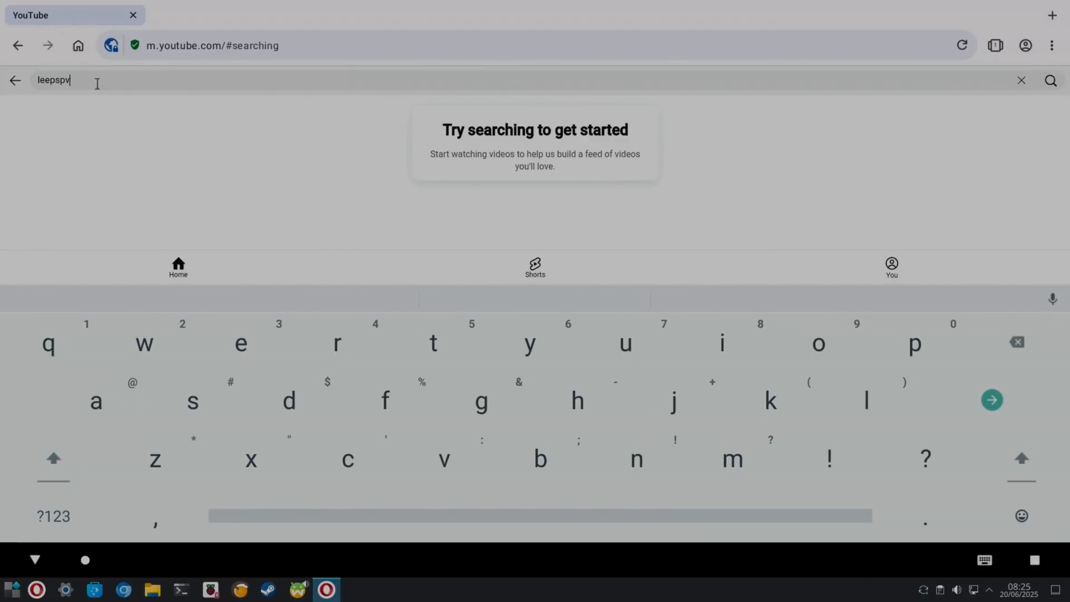
text(video)
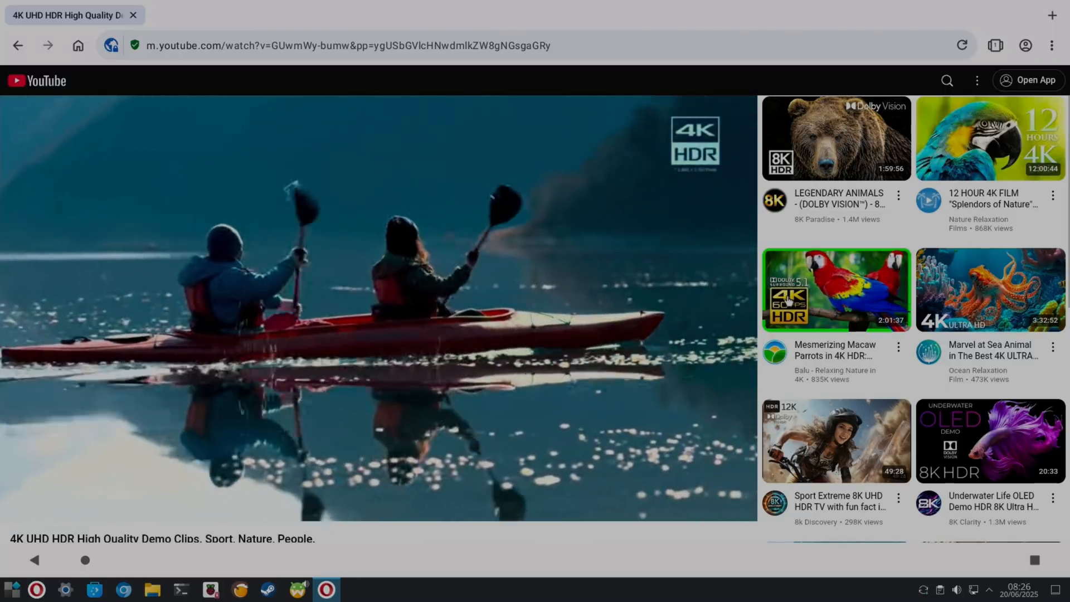
Step: Play the Macaw Parrots, peaceful flowers and beautiful gardens videos, then return to search
click(835, 289)
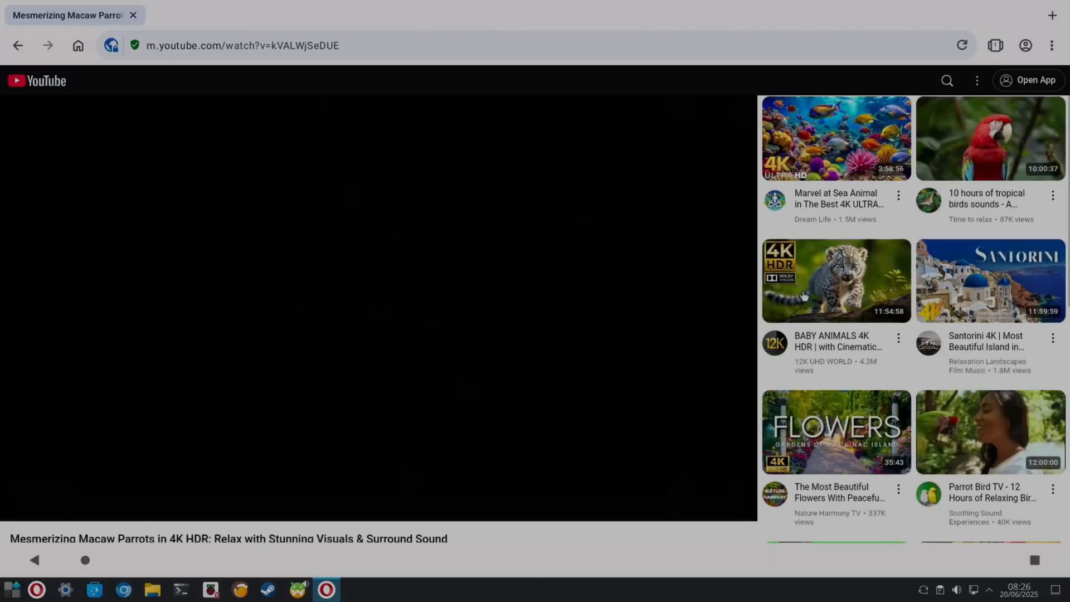
click(835, 432)
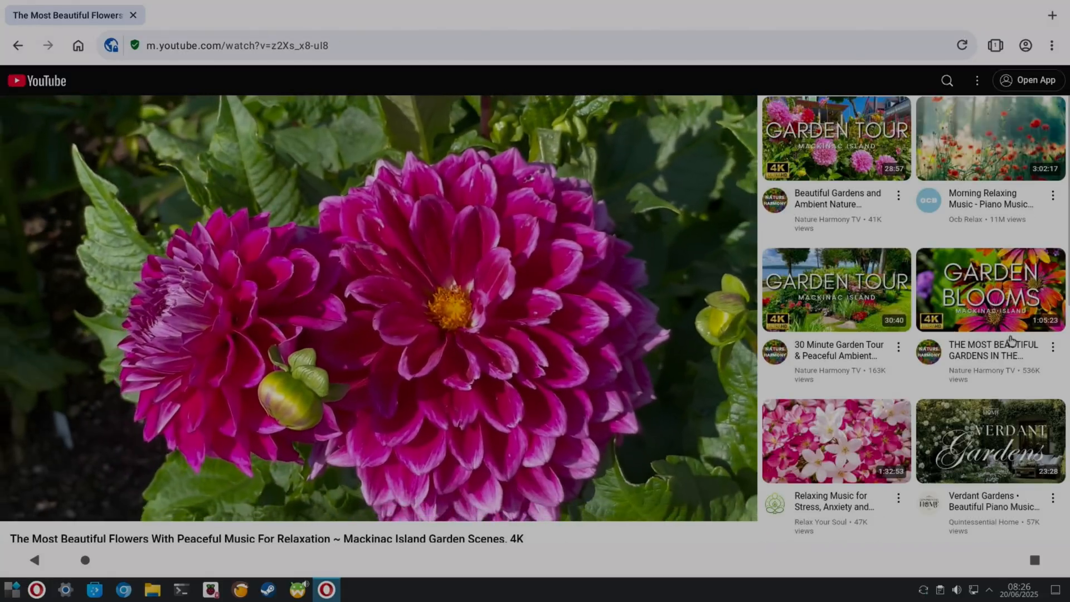
click(990, 349)
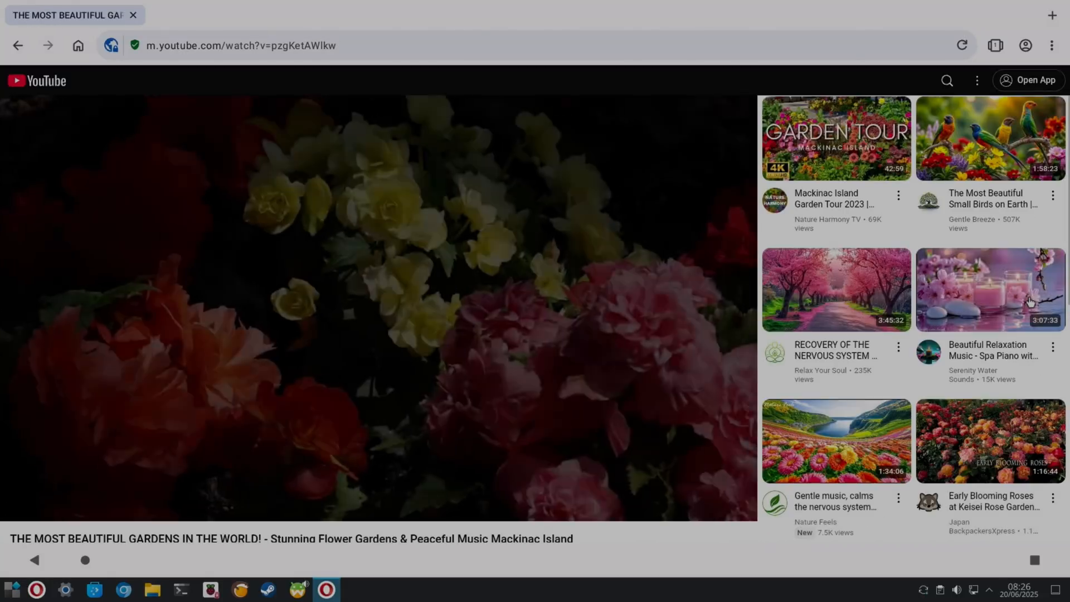
click(946, 80)
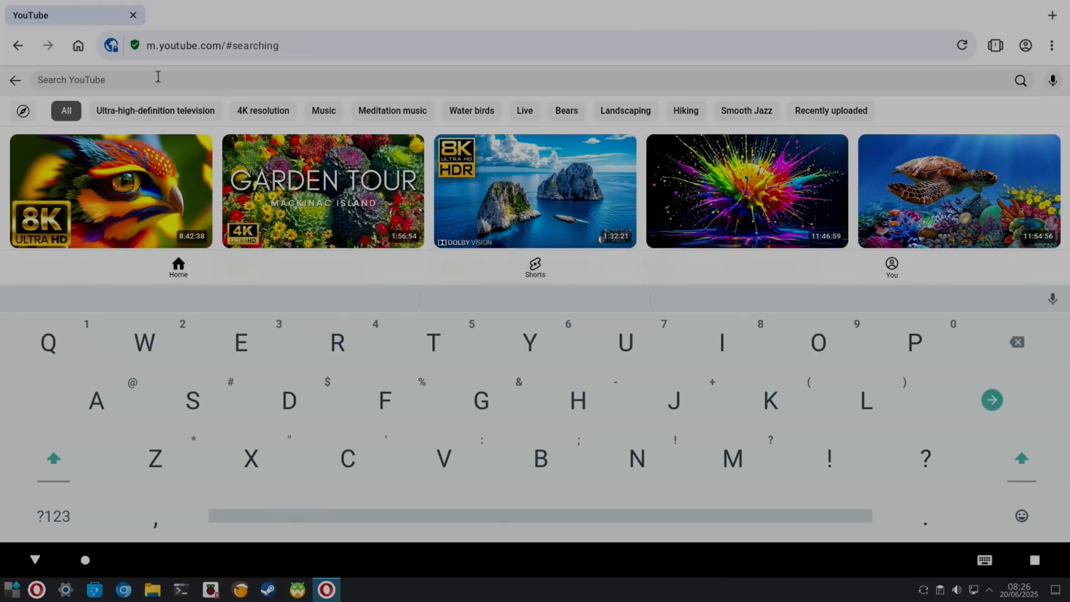
Step: Search YouTube for 'switch 2' and play a Nintendo Switch 2 result
text(switch 2)
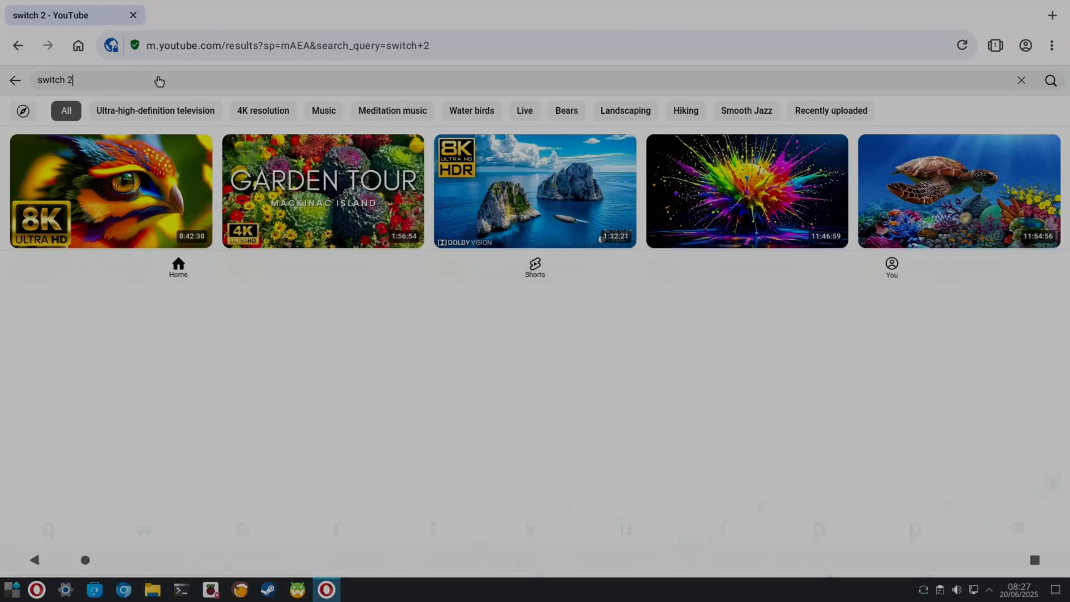
click(111, 191)
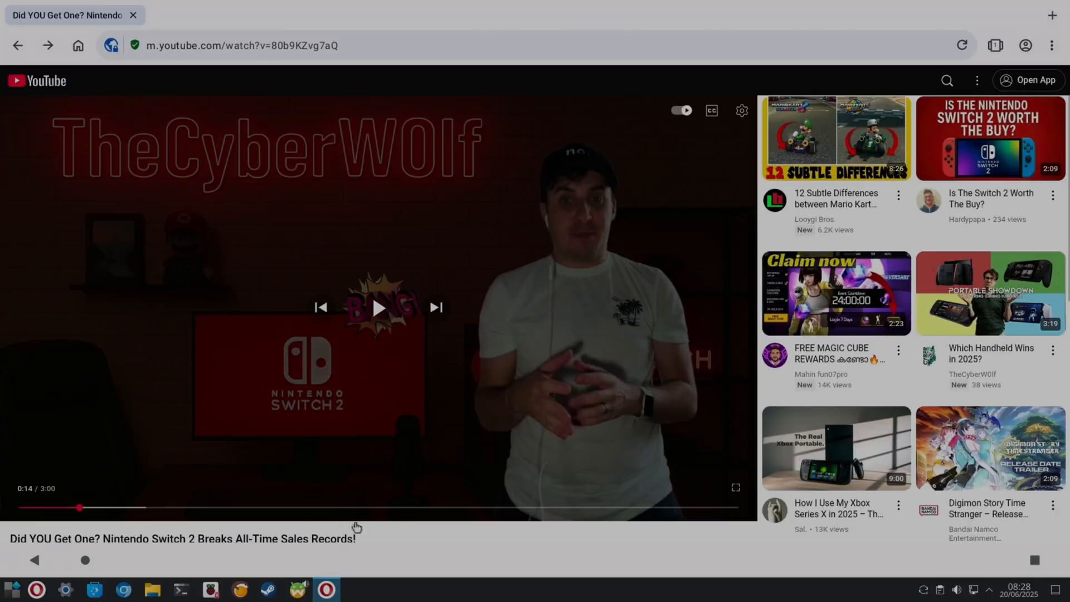
mouse_move(930, 85)
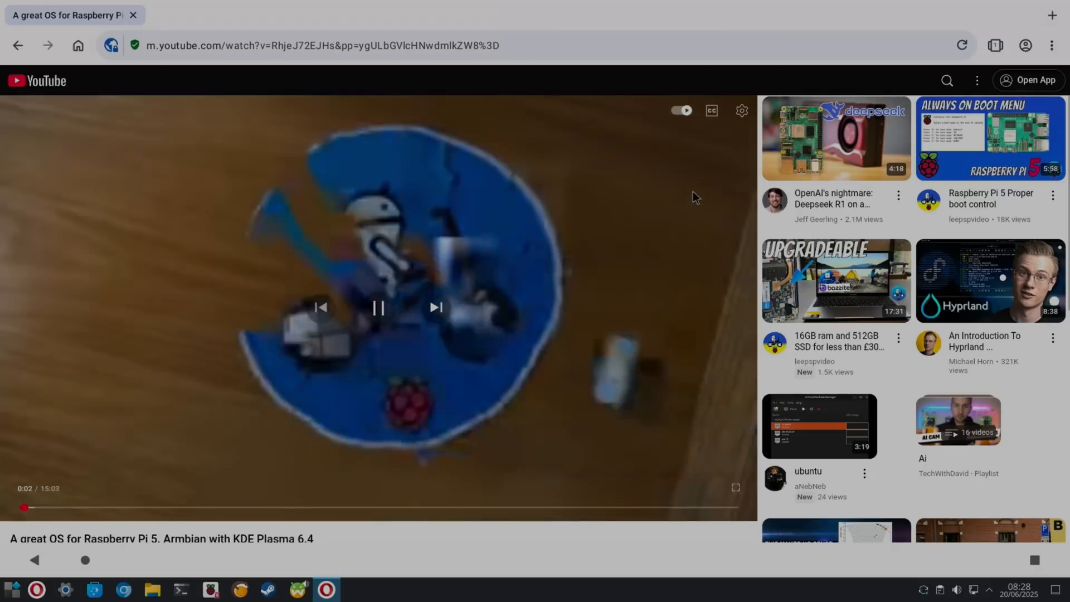
Step: View the player's settings sheet, dismiss it and pause the Raspberry Pi Armbian video
click(741, 110)
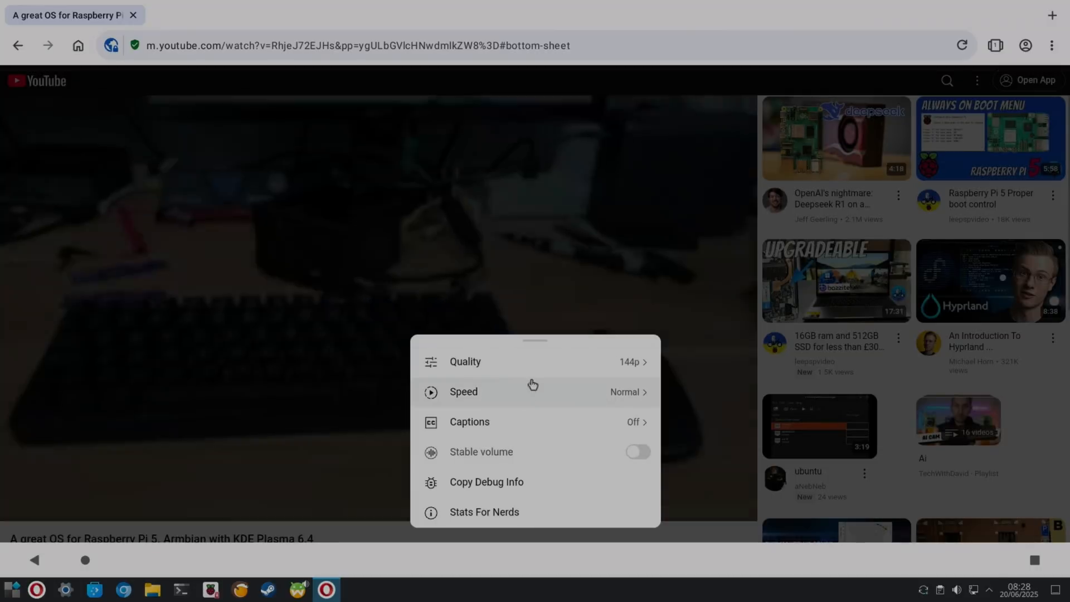
click(464, 361)
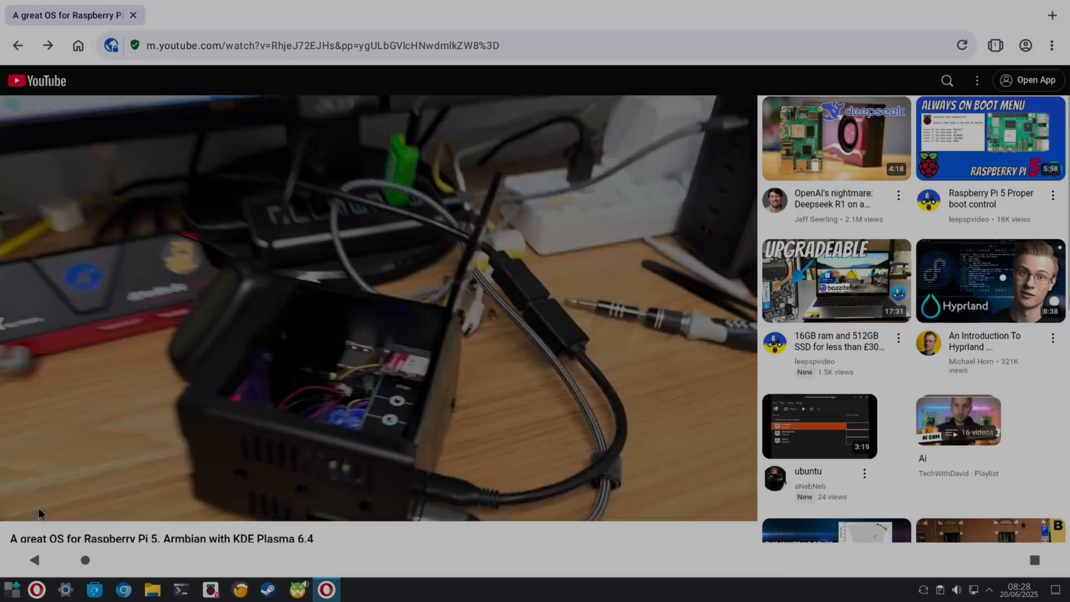
click(379, 308)
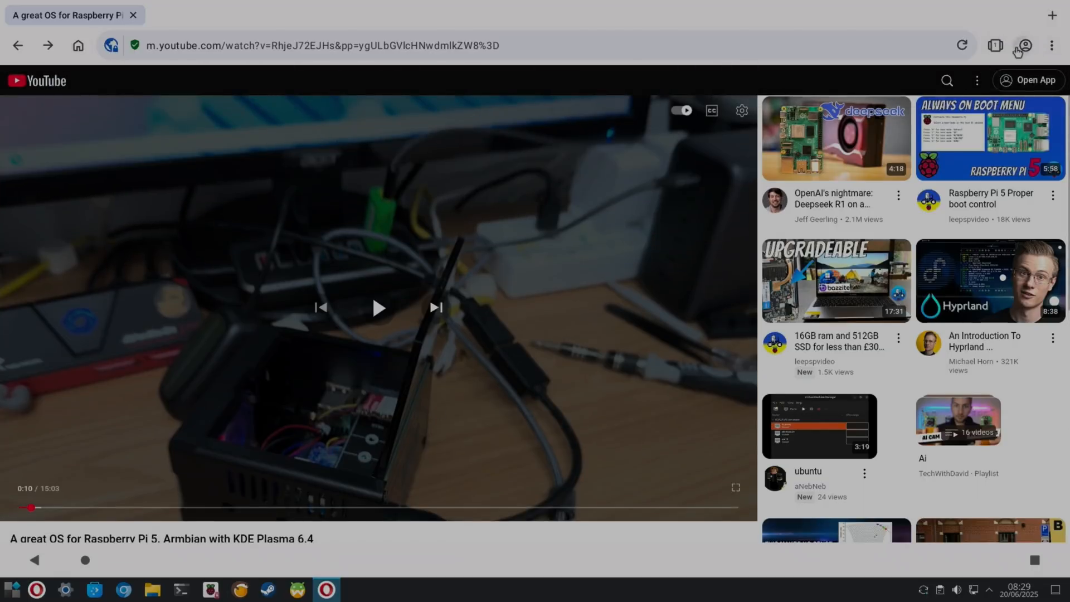
Step: Turn on Opera's built-in VPN from the quick settings panel
click(1022, 45)
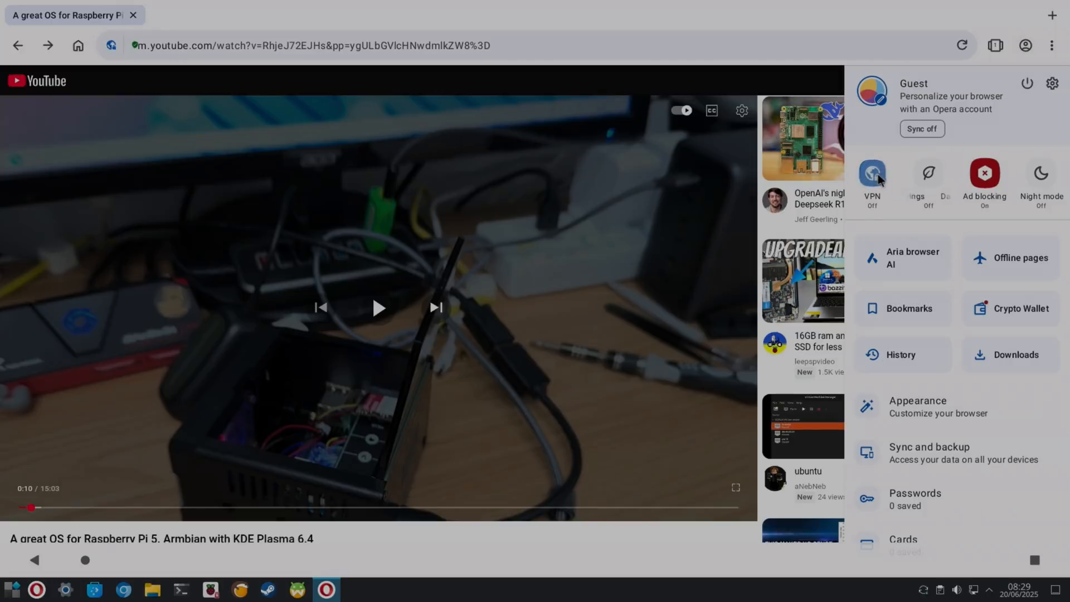
click(872, 177)
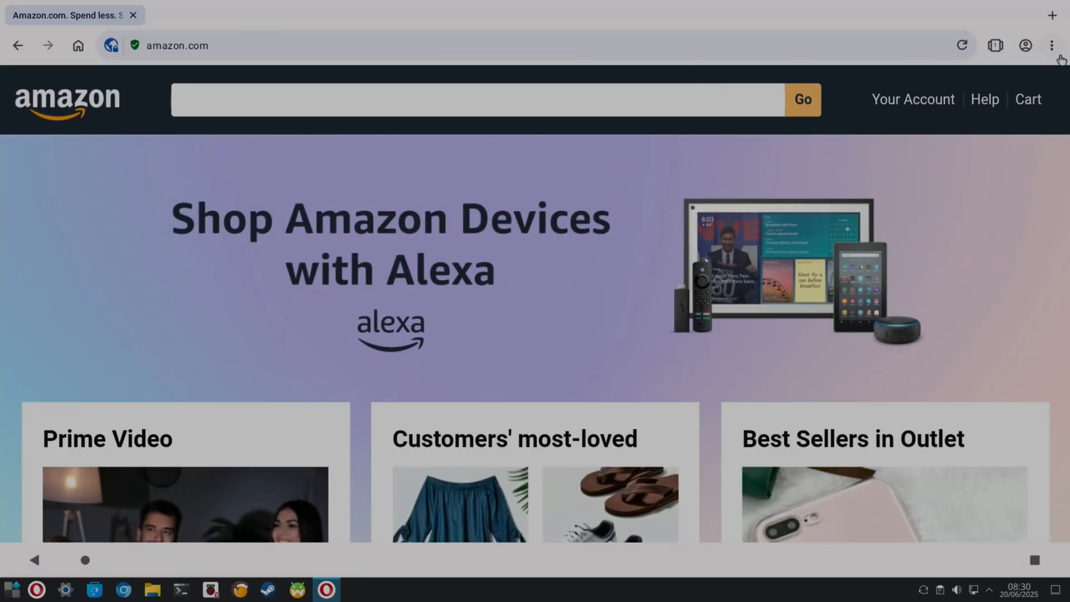
Step: Switch Amazon to its desktop layout and look down and back up the page
click(1051, 46)
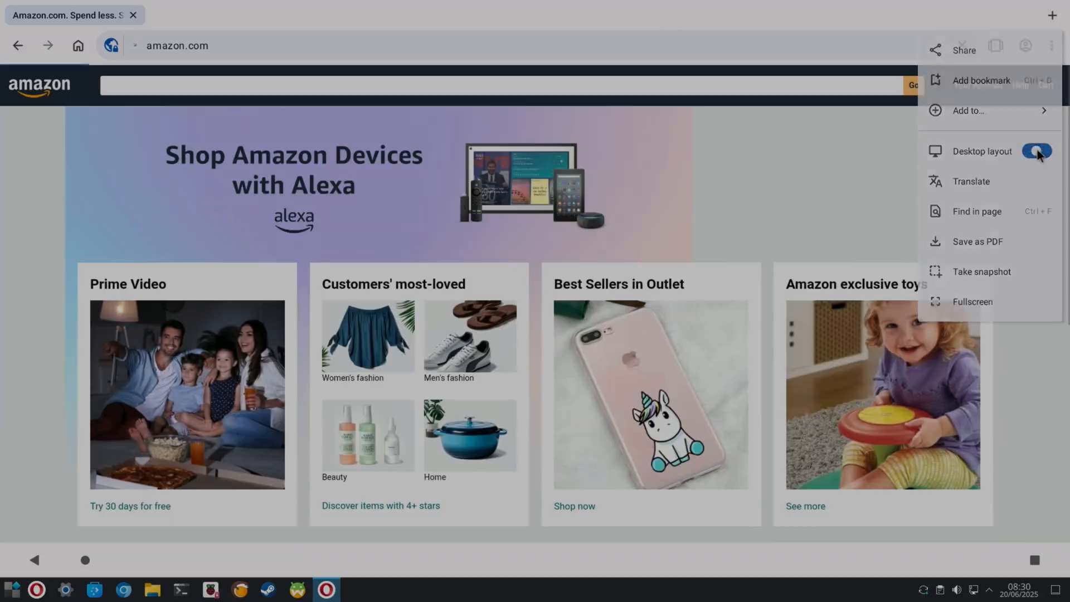
click(1035, 151)
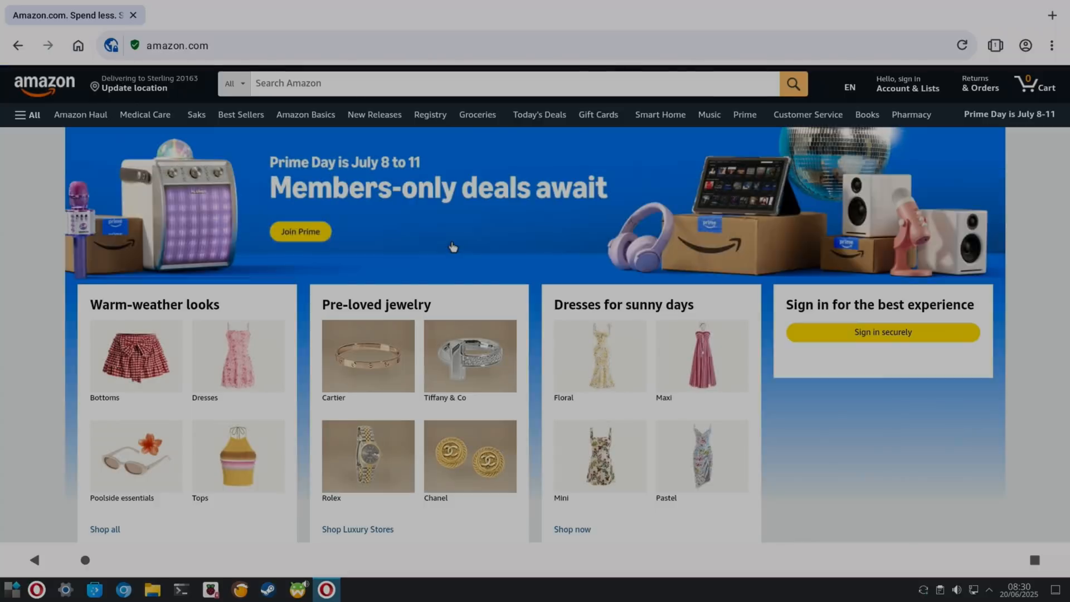
scroll(down, 3)
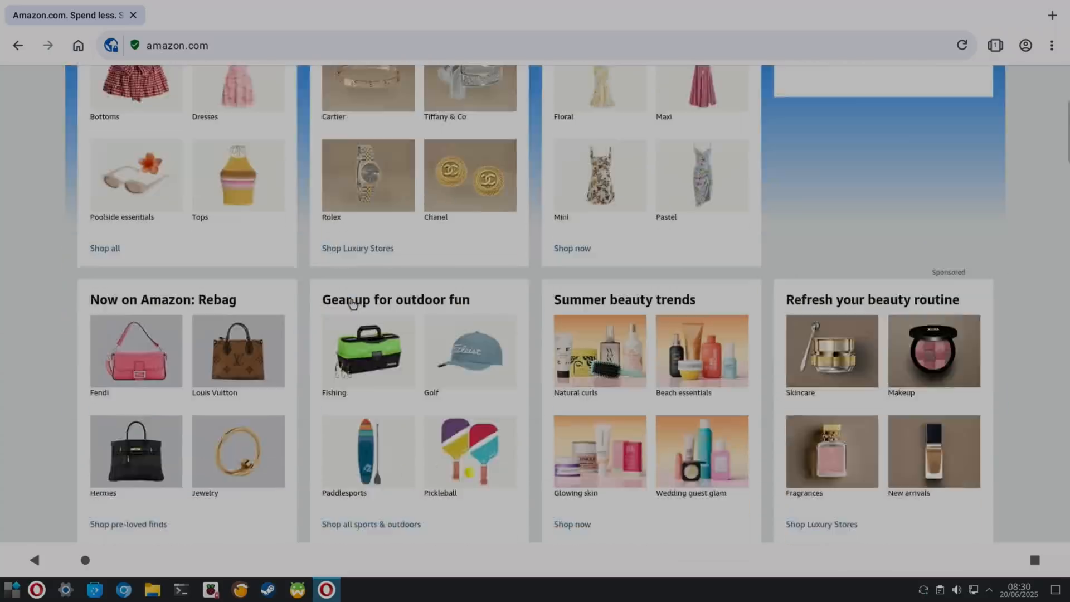
scroll(up, 3)
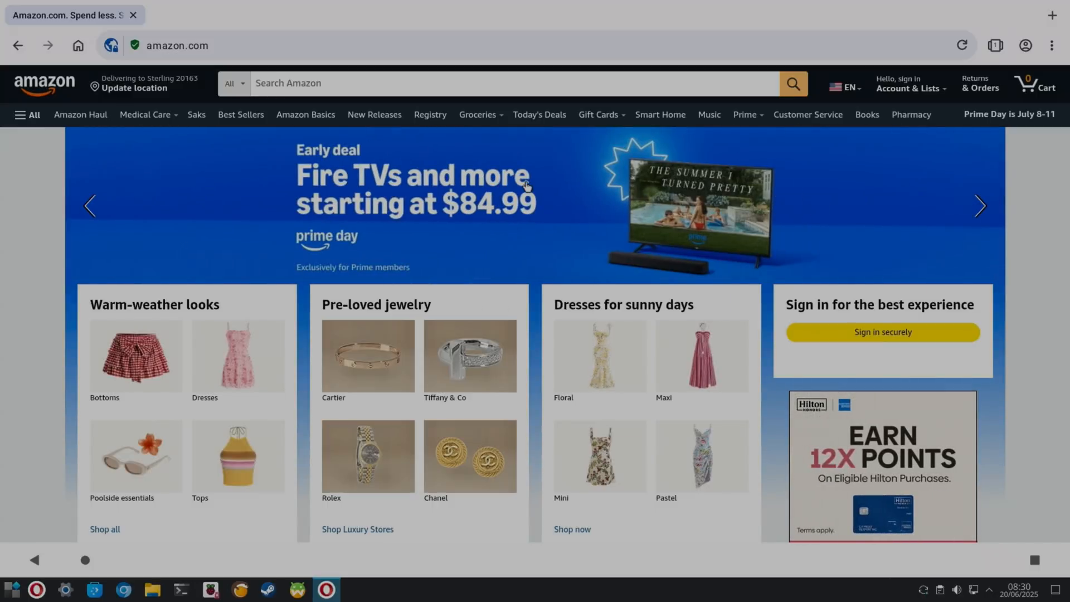
click(980, 206)
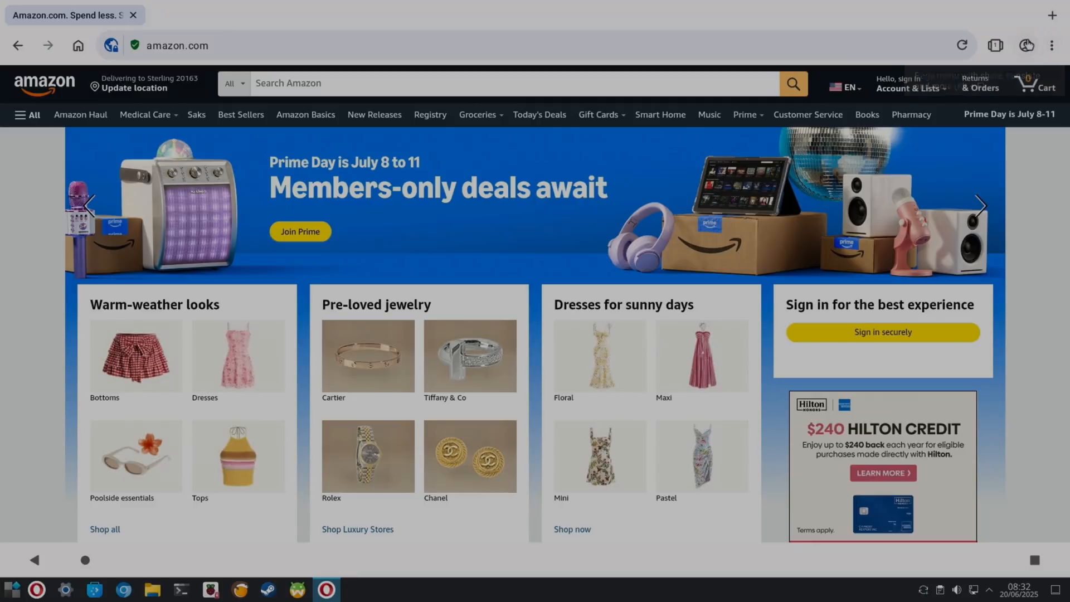
Step: Show Opera's quick settings toggles over Amazon: VPN and ad blocking on, data saving off
click(1050, 45)
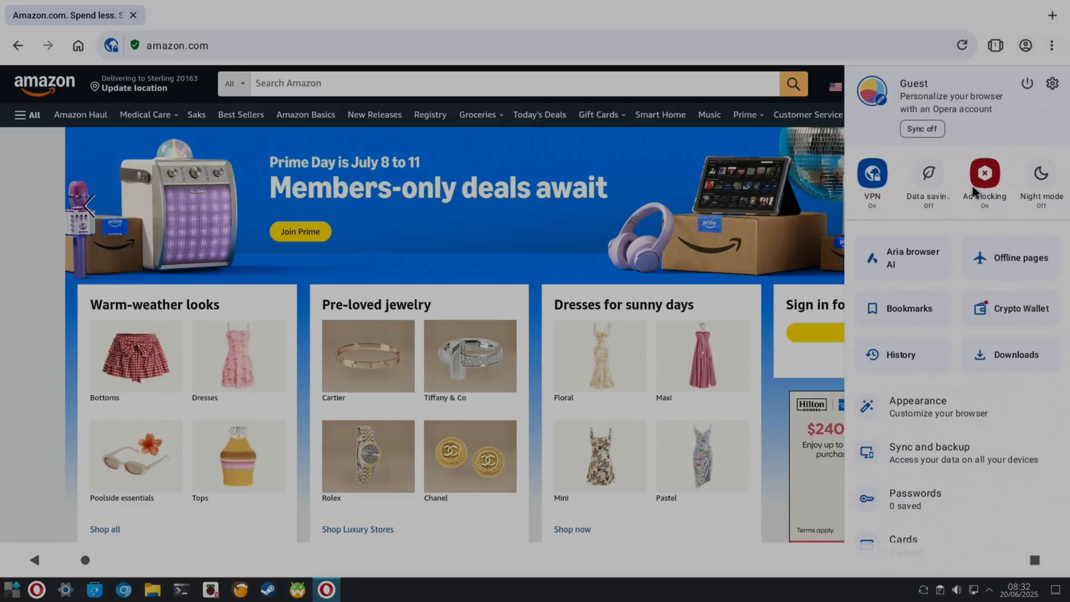
mouse_move(928, 192)
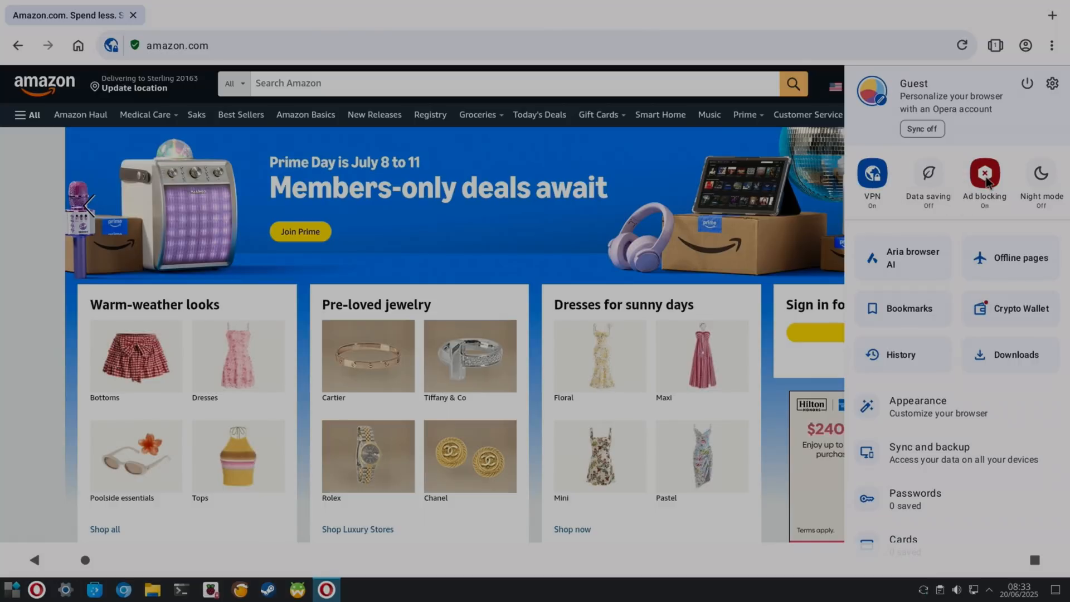
mouse_move(997, 182)
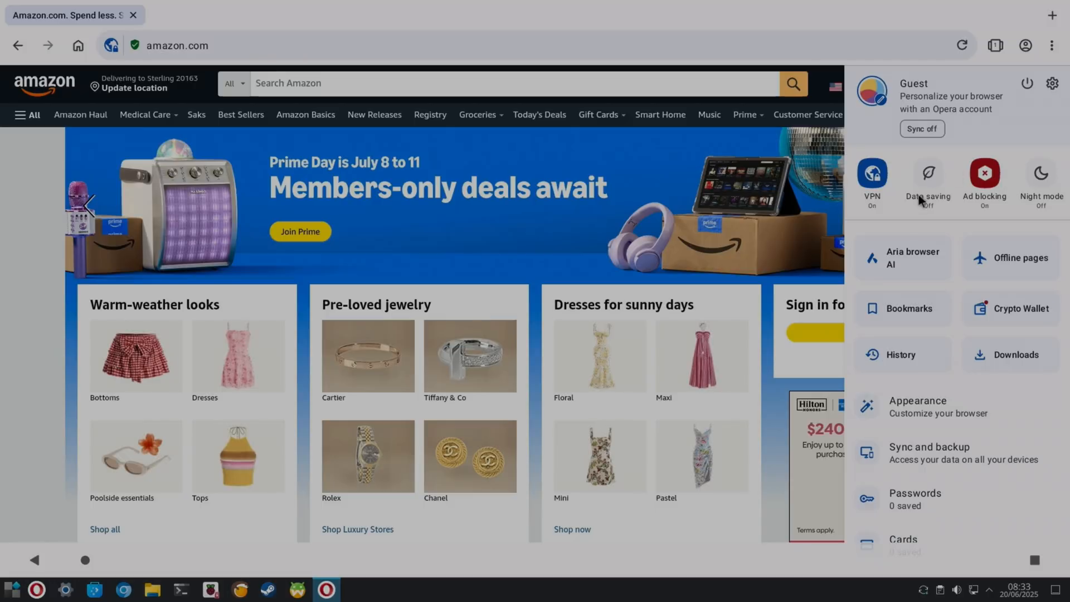
mouse_move(928, 198)
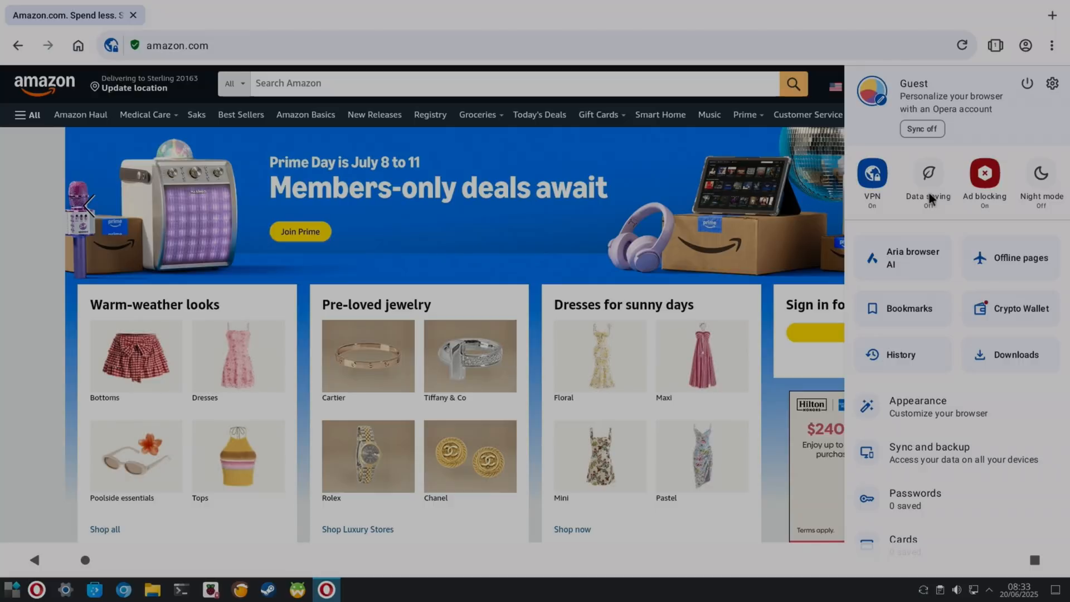
mouse_move(591, 110)
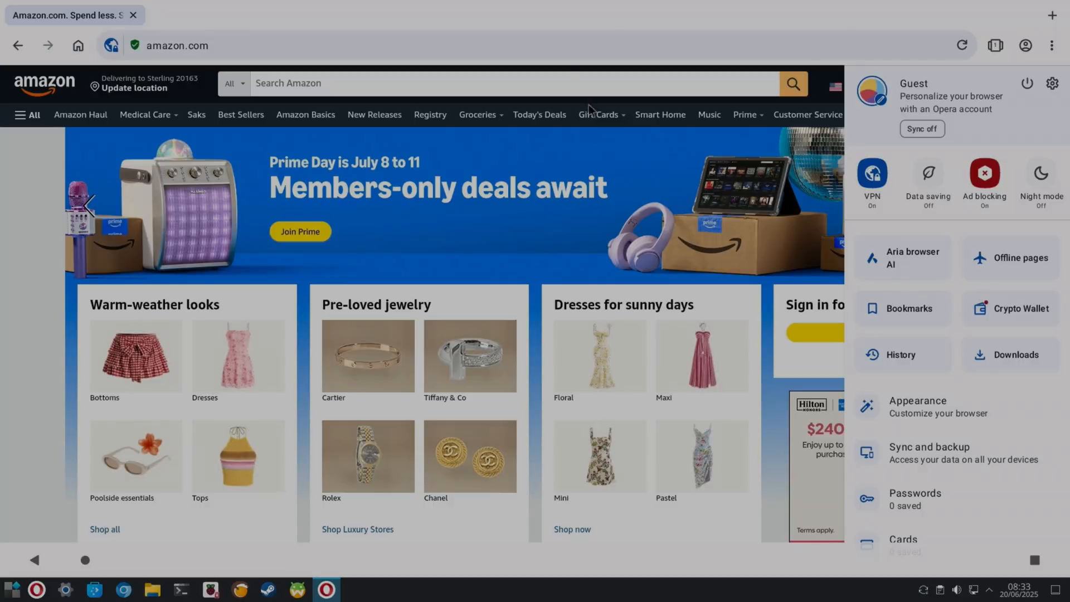
mouse_move(506, 49)
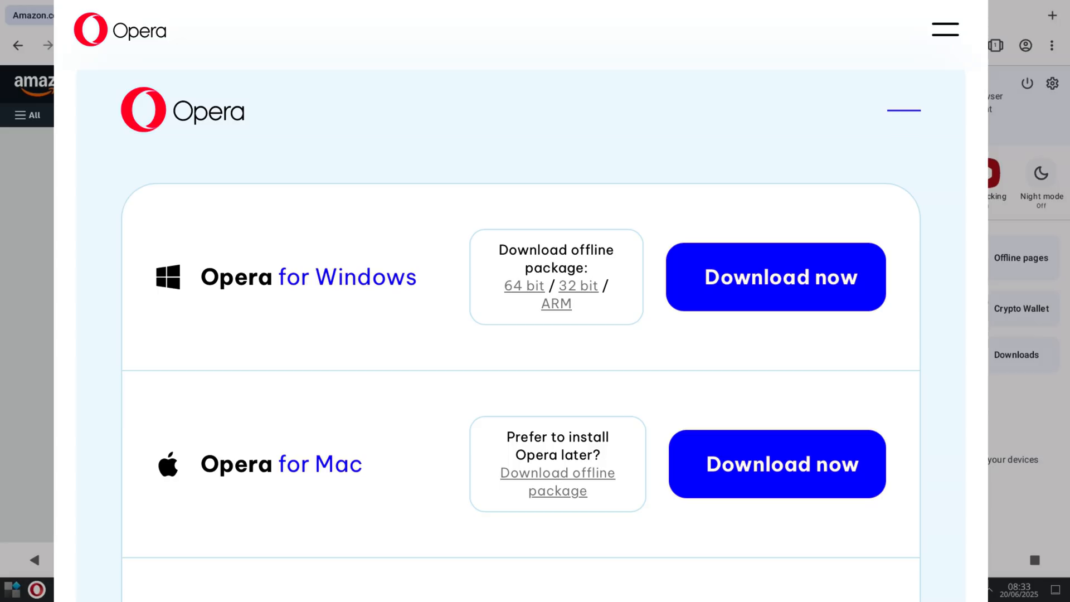
scroll(down, 3)
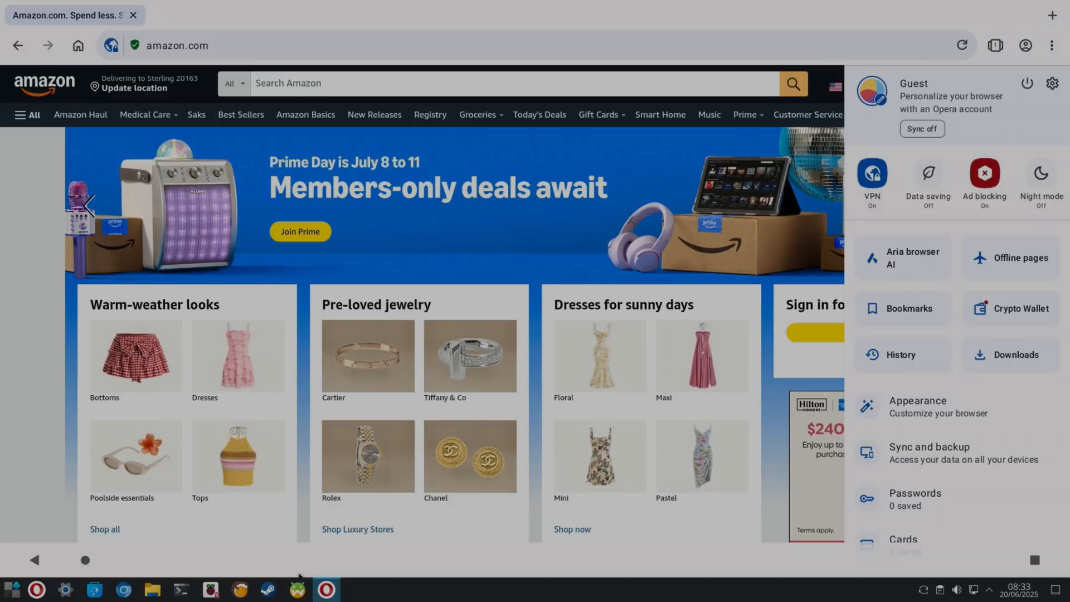
mouse_move(52, 571)
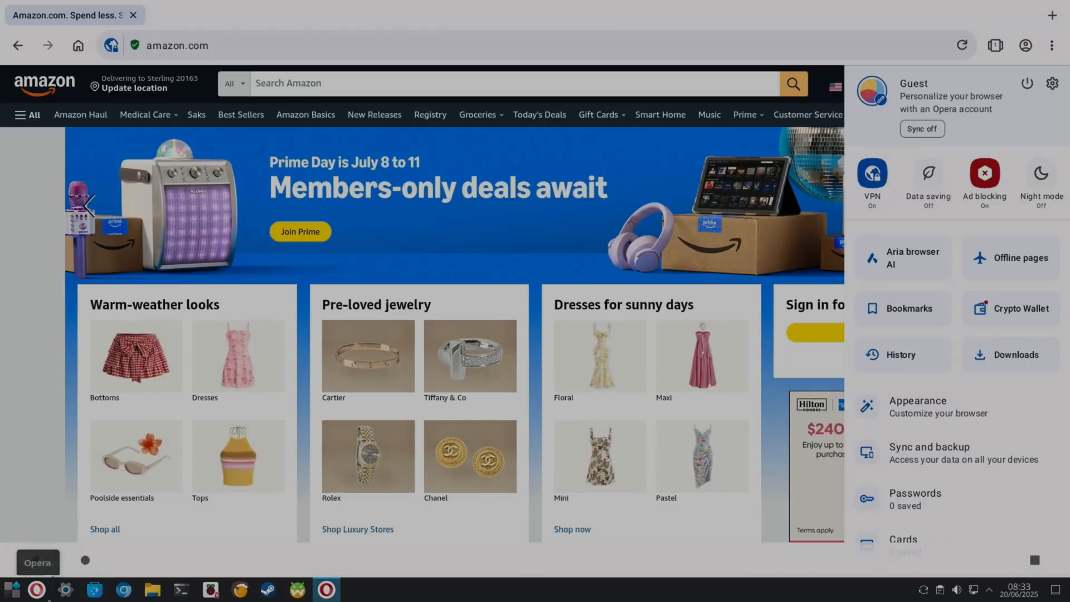
Step: Minimise Opera, find Task Manager via a 'task' launcher search and end Opera
click(326, 588)
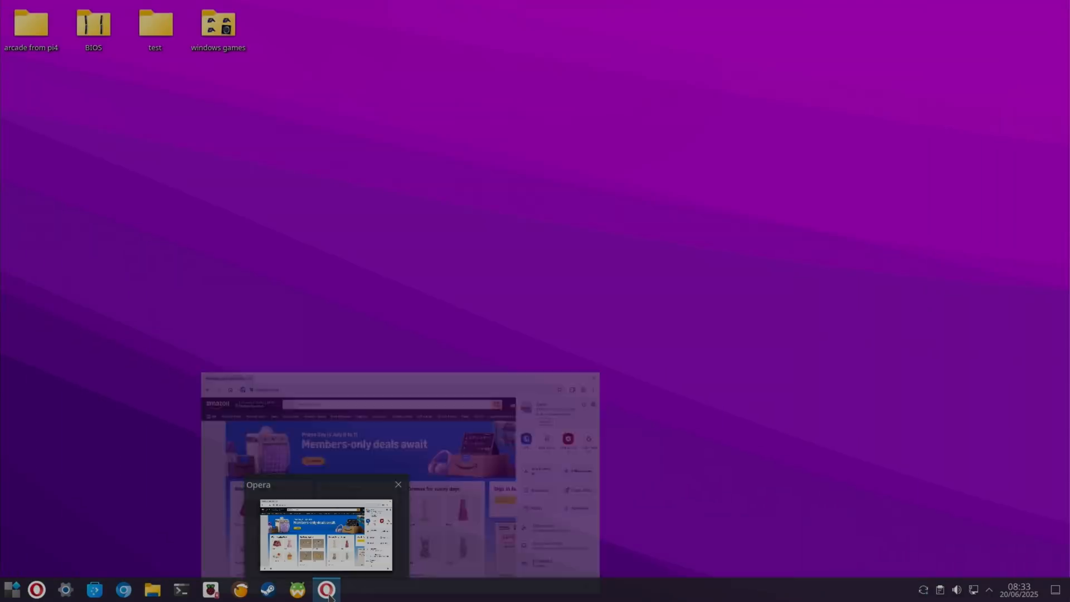
click(325, 589)
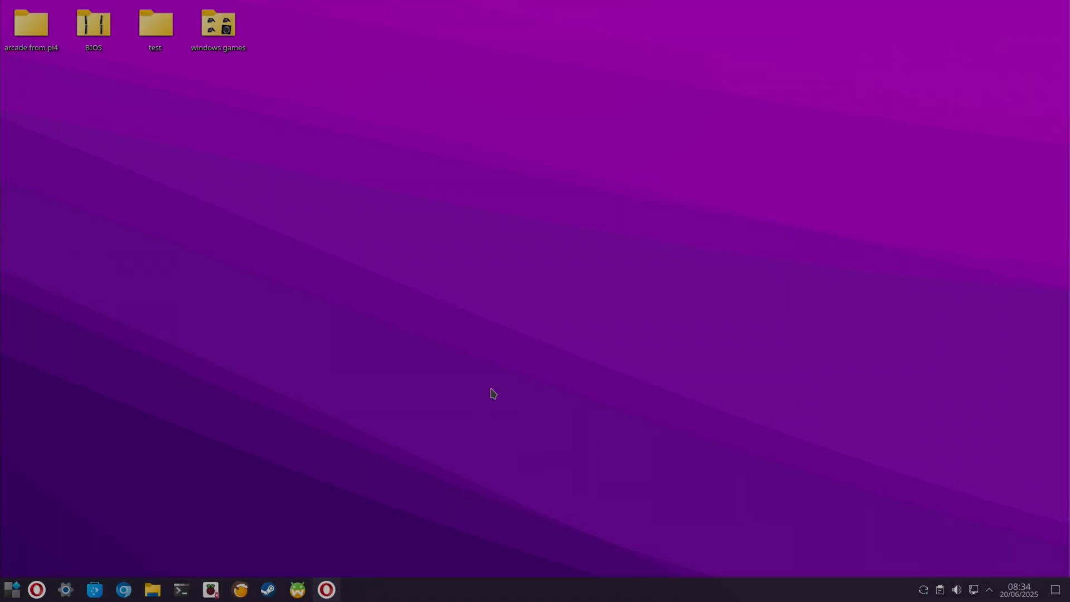
text(task)
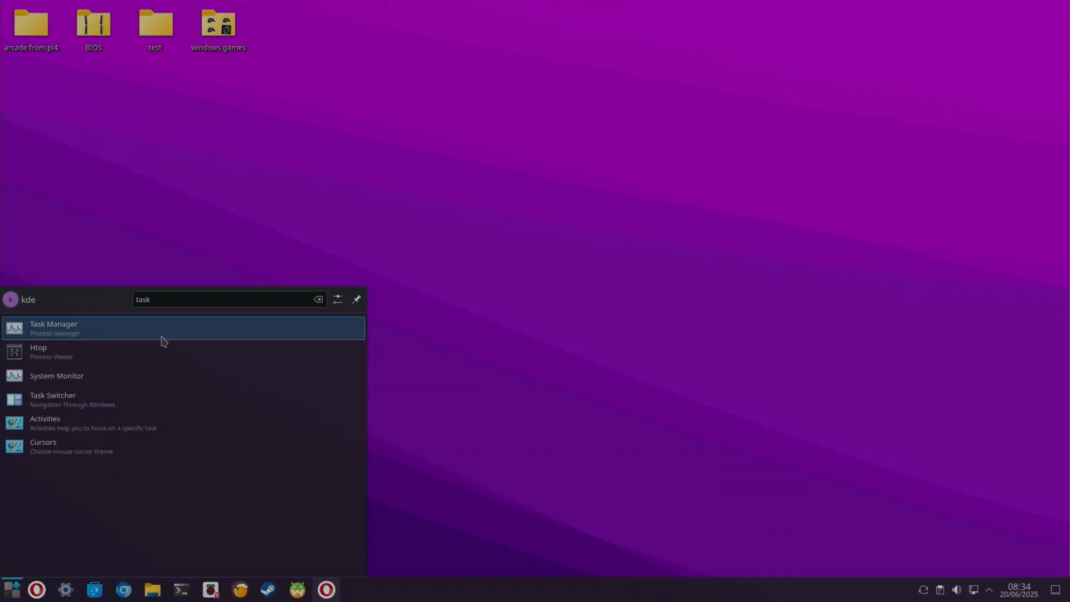
click(53, 328)
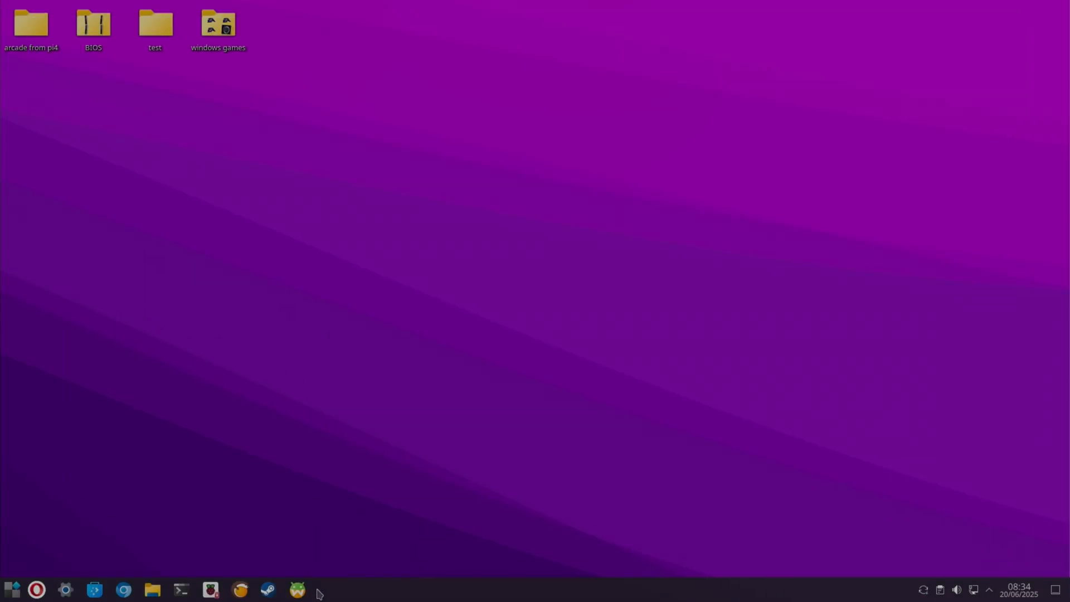
Step: Bring the Waydroid session forward and show its Android app drawer
click(296, 588)
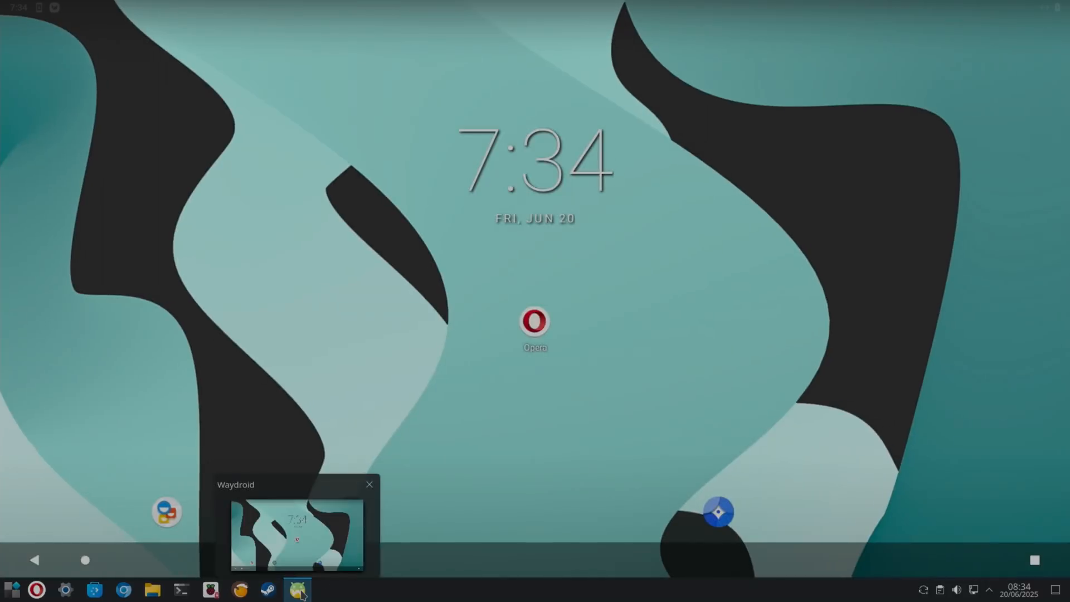
click(296, 589)
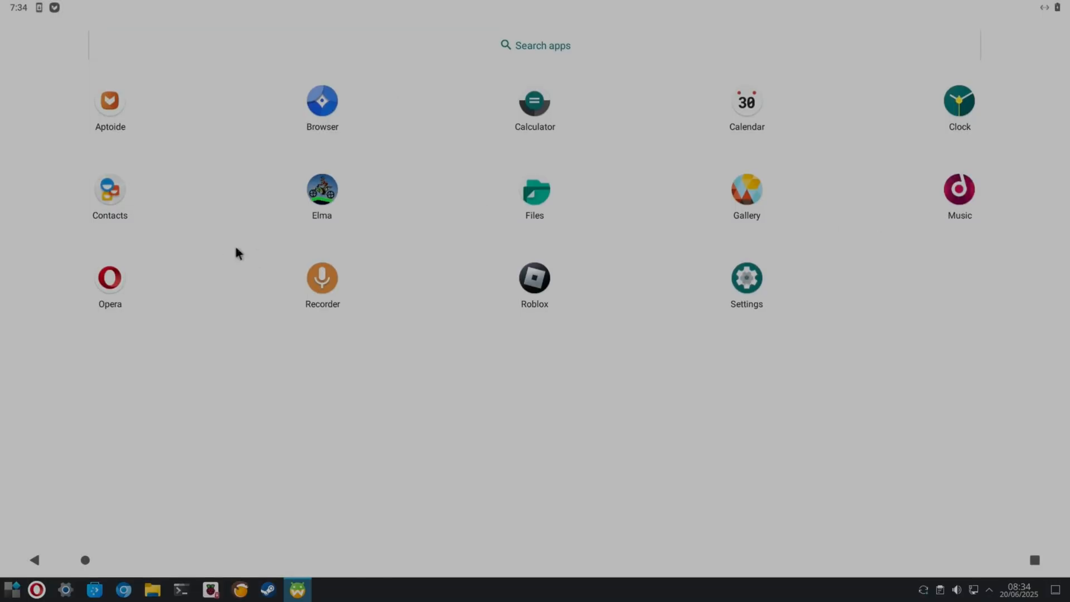
Step: Search the Aptoide store for 'opera' and scroll through the Opera browser results
click(534, 44)
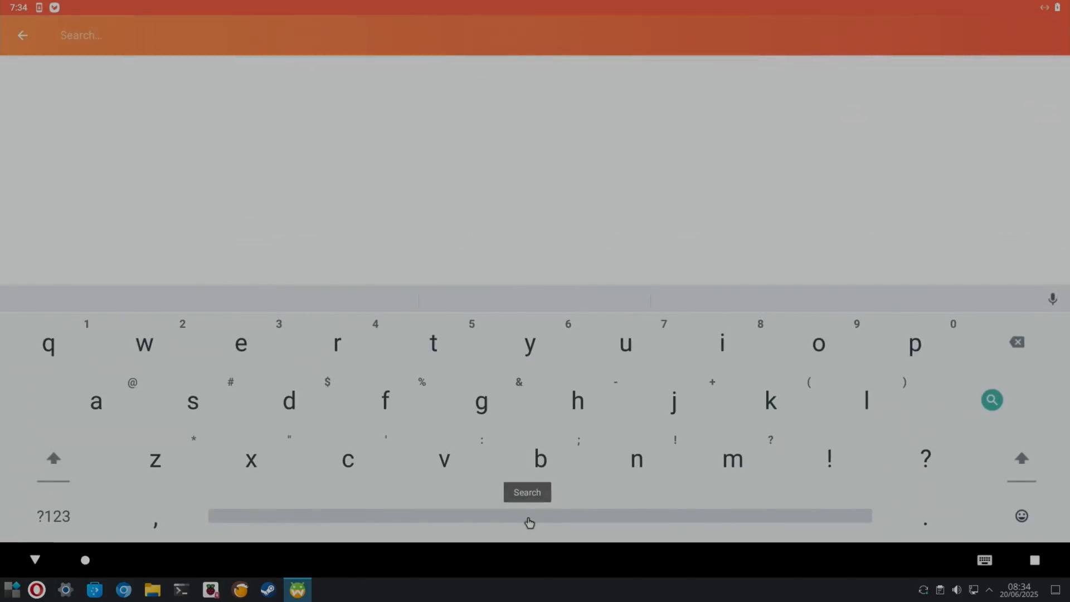
text(opera)
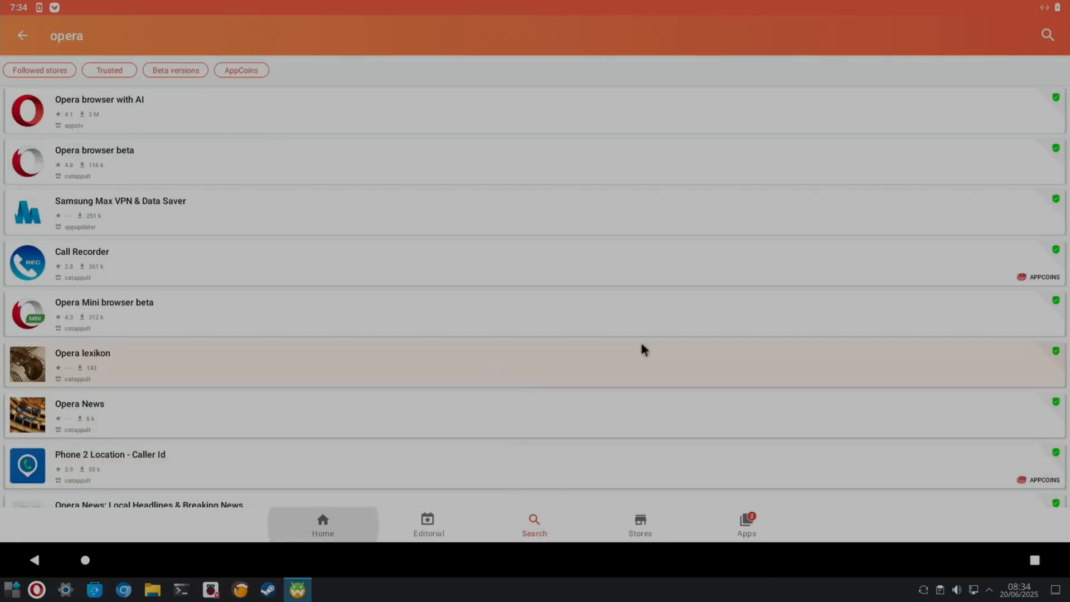
mouse_move(129, 123)
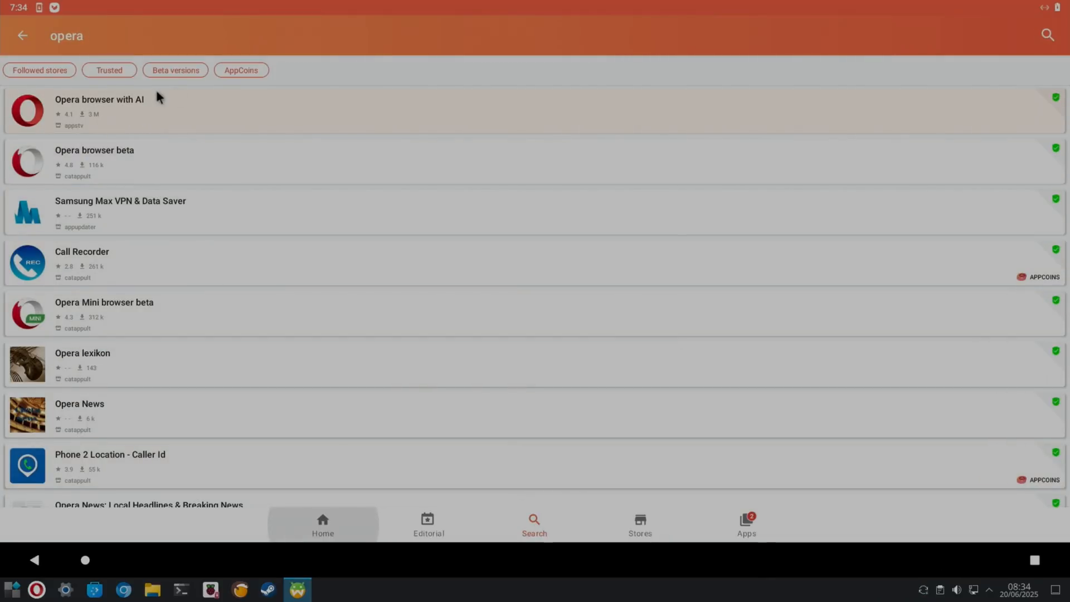
scroll(down, 3)
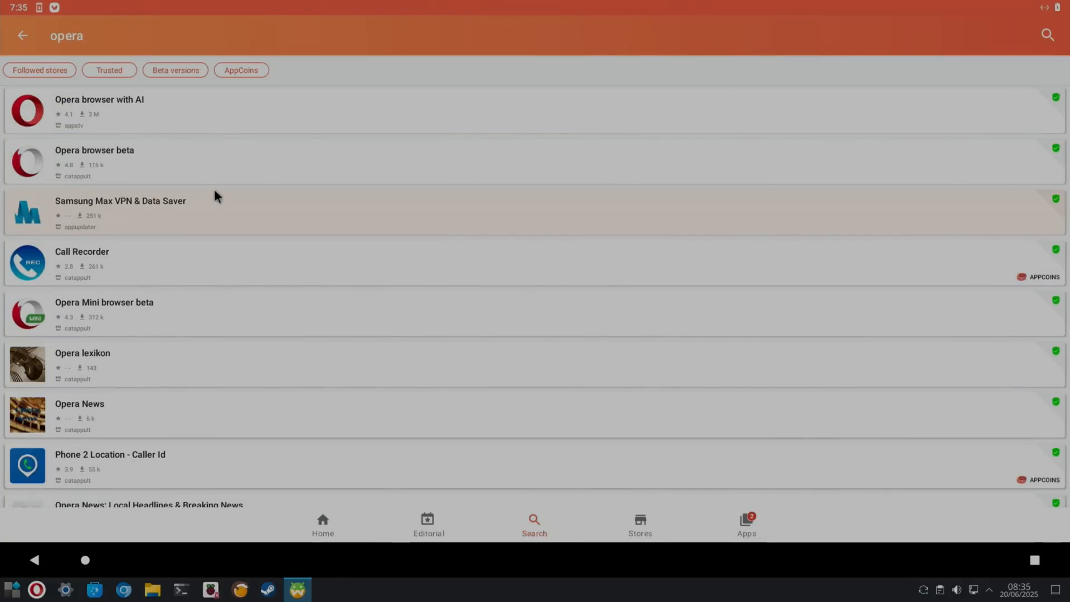
mouse_move(645, 365)
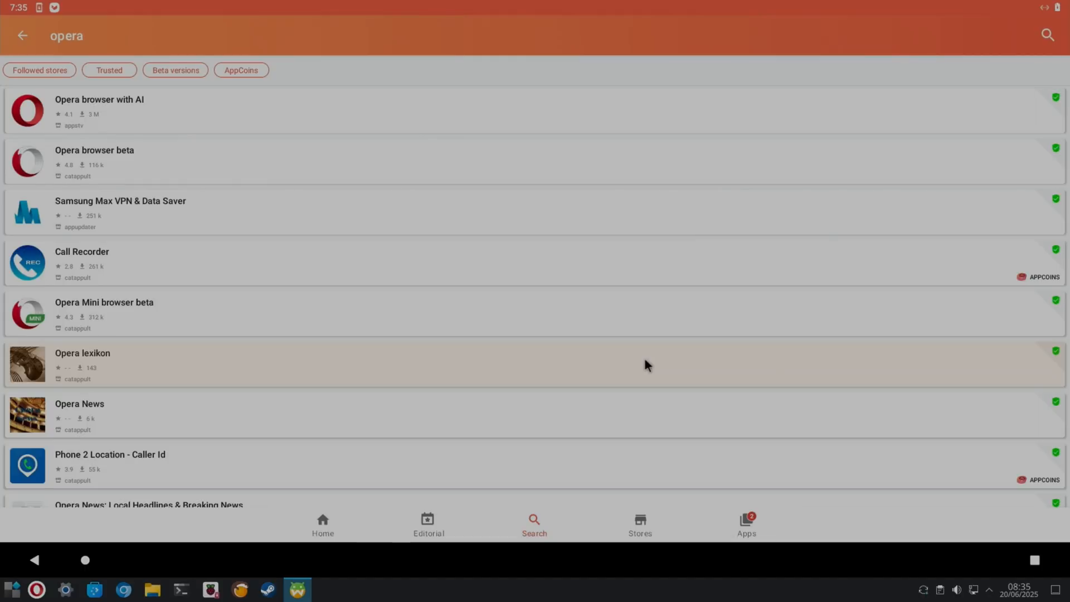
mouse_move(311, 321)
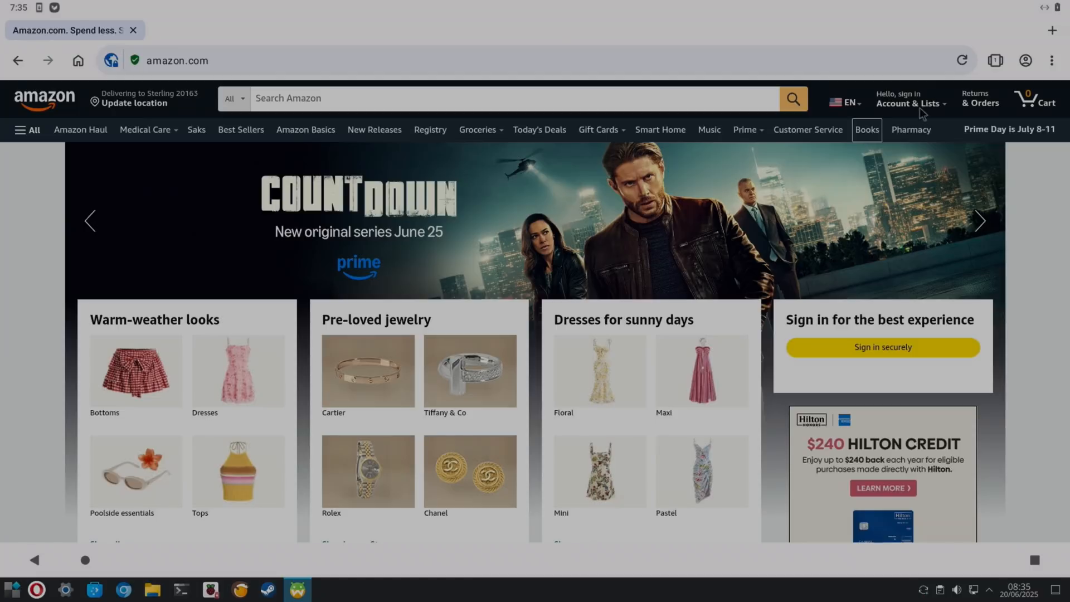
click(1052, 60)
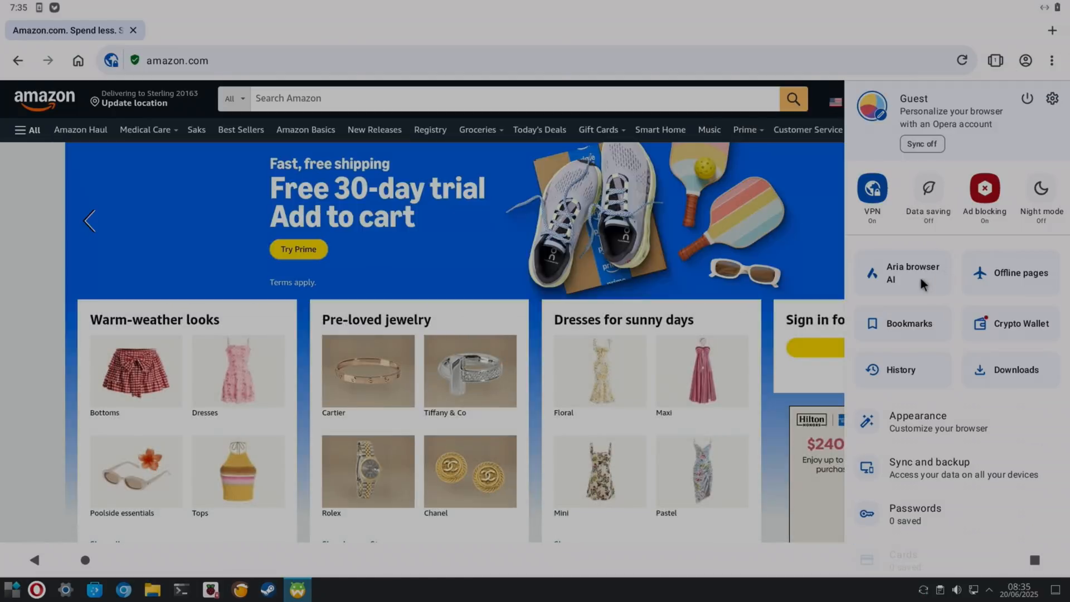
mouse_move(61, 331)
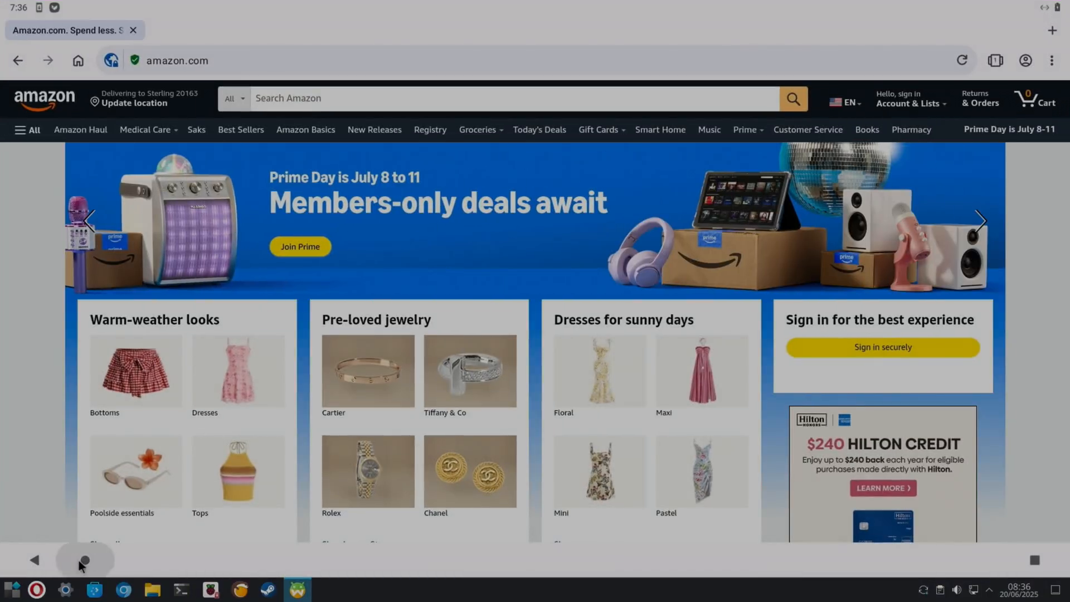
Step: Leave the browser for the home screen and bring up the open-apps overview
click(85, 559)
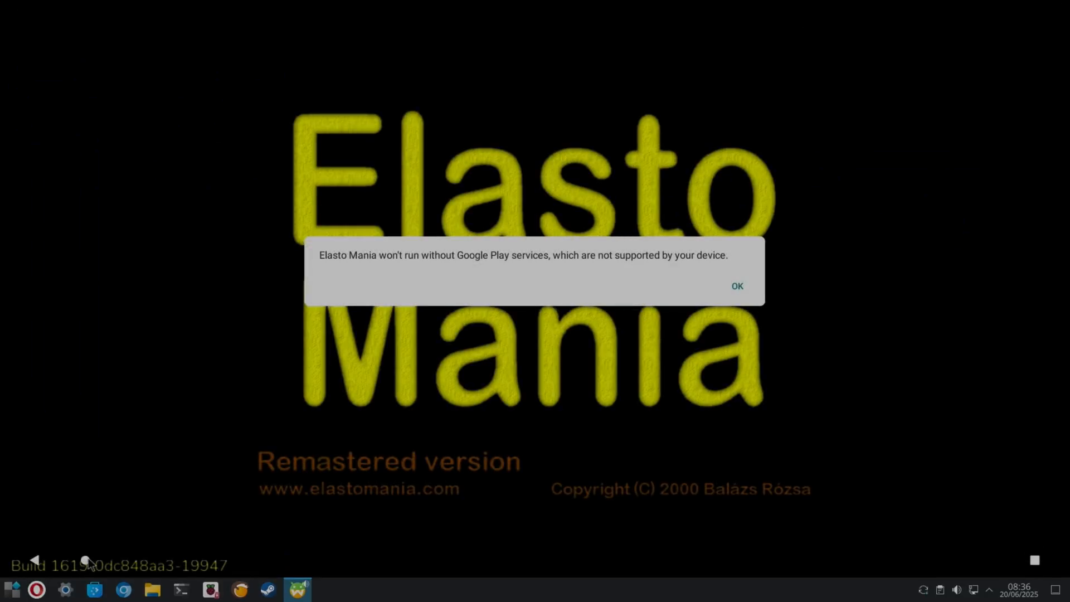
click(737, 286)
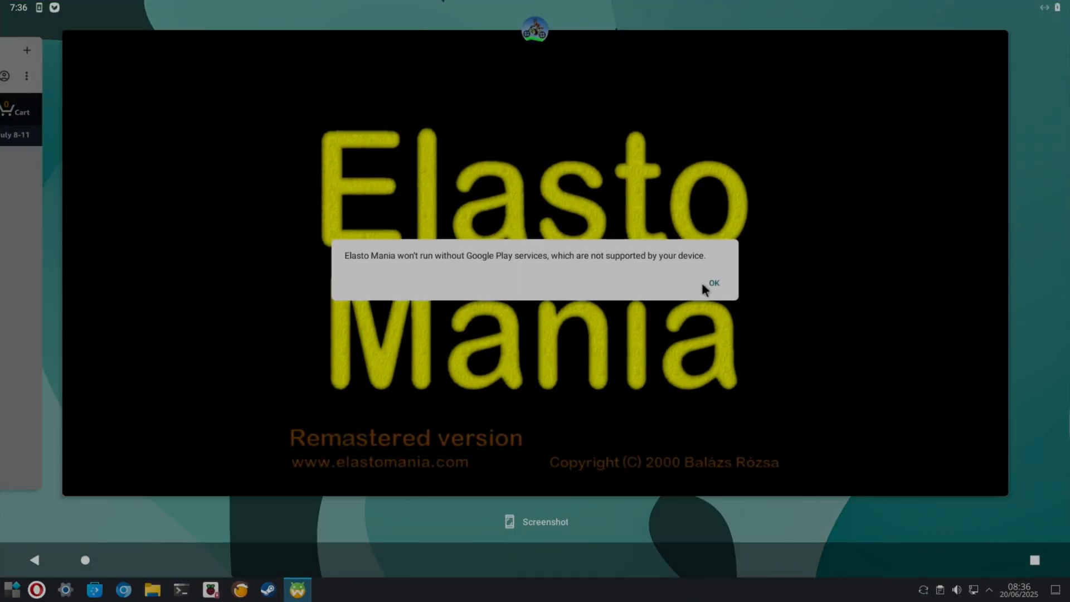
Step: Dismiss Elasto Mania's Google Play services warning, view the level collections, then return home
click(713, 282)
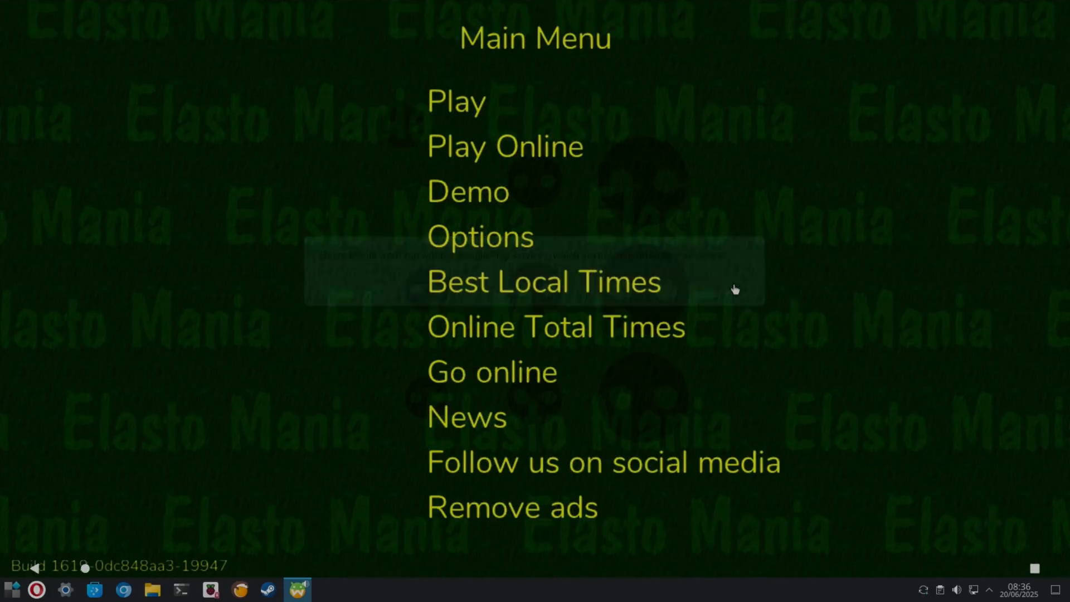
click(455, 100)
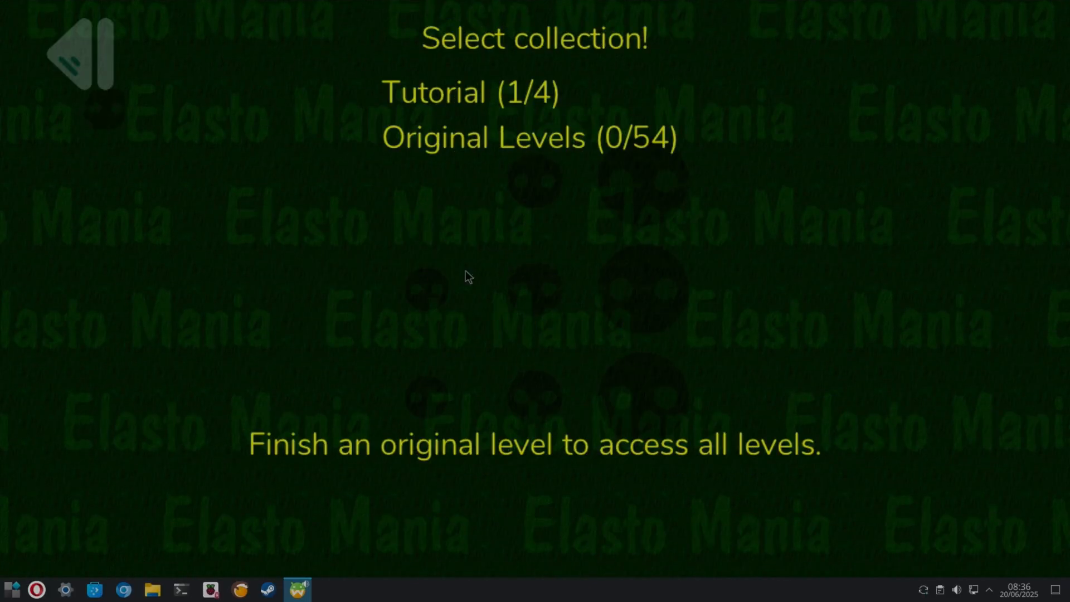
click(470, 93)
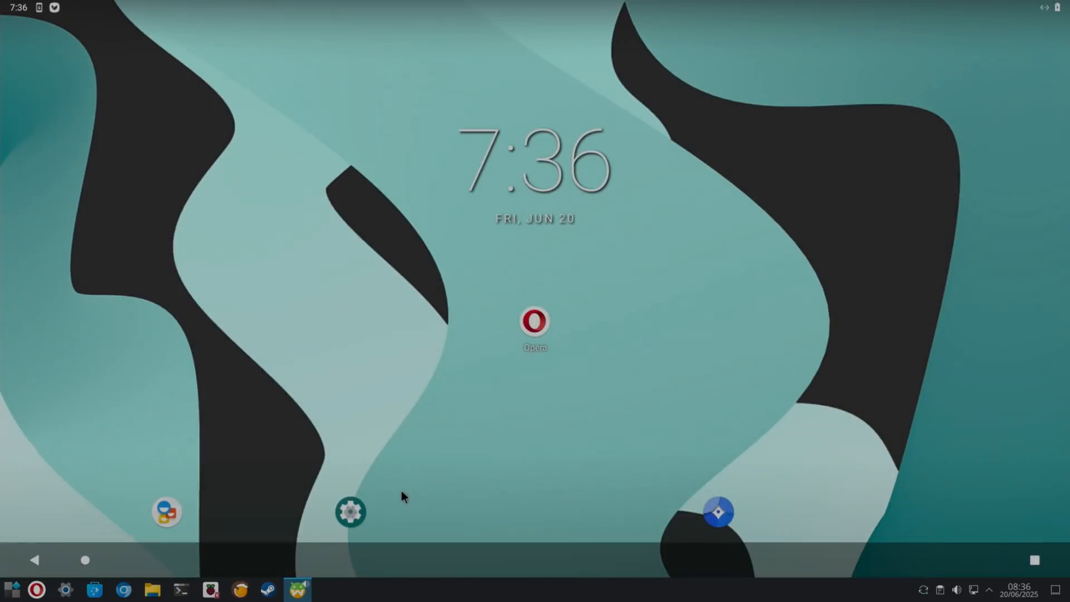
mouse_move(341, 533)
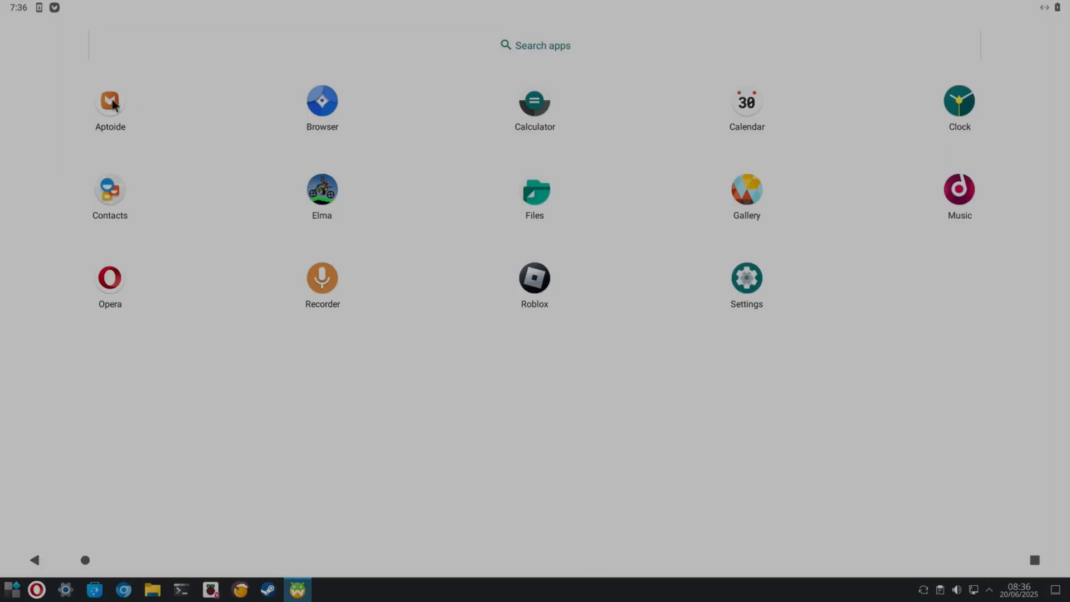
Step: Launch Aptoide from the app drawer, then start the KDE Task Manager via KRunner
click(109, 102)
text(task)
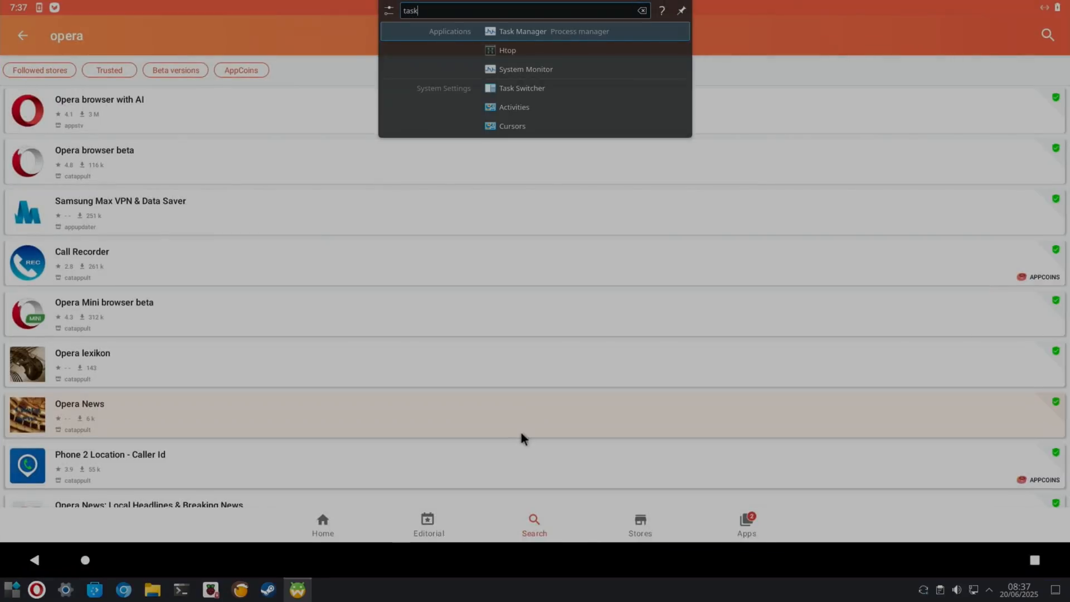
click(522, 32)
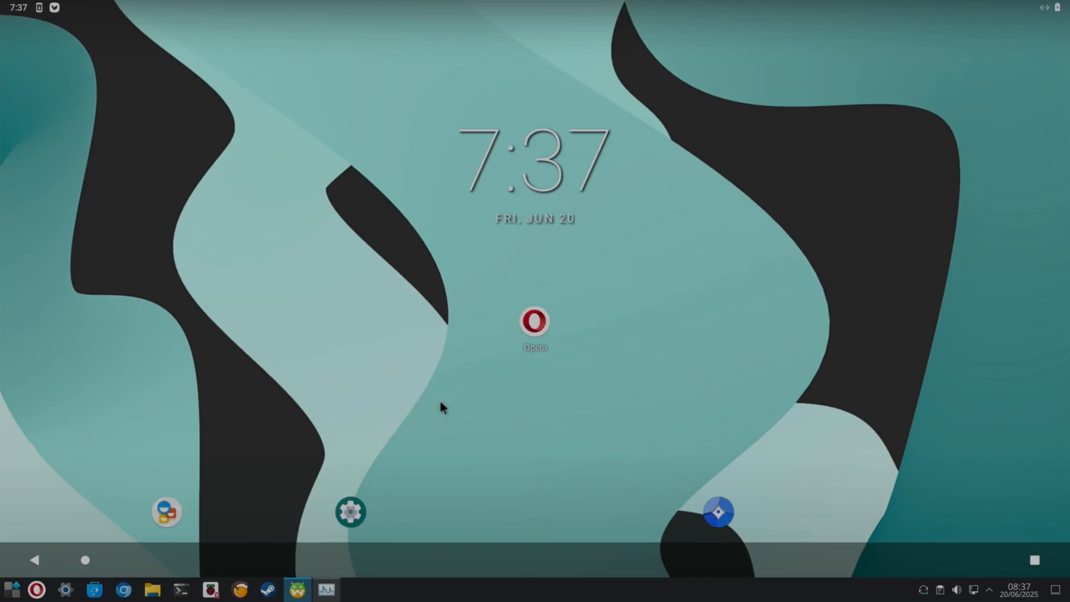
mouse_move(558, 330)
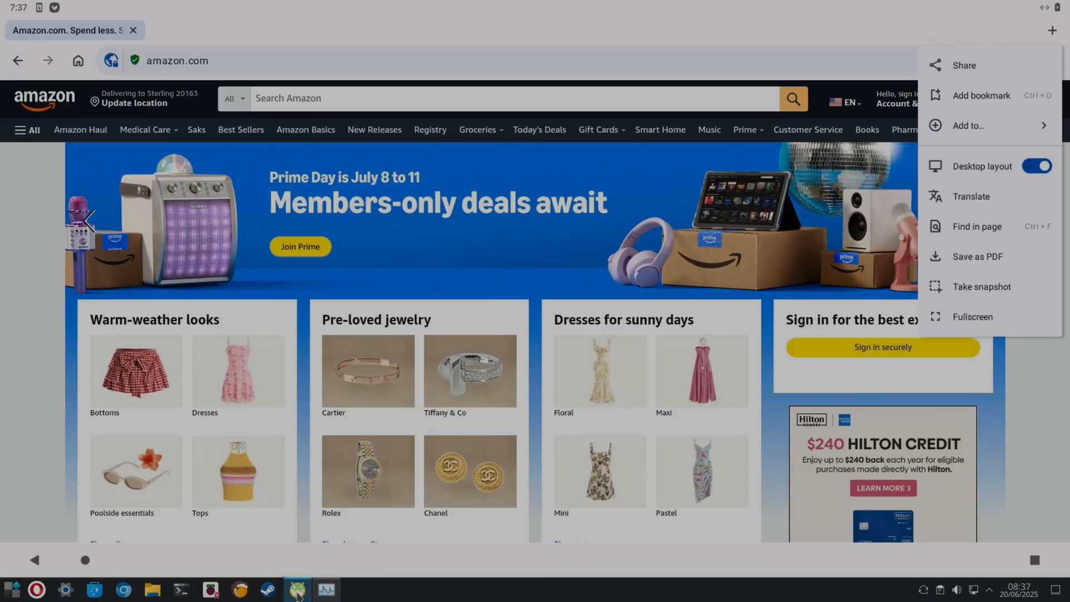
mouse_move(91, 565)
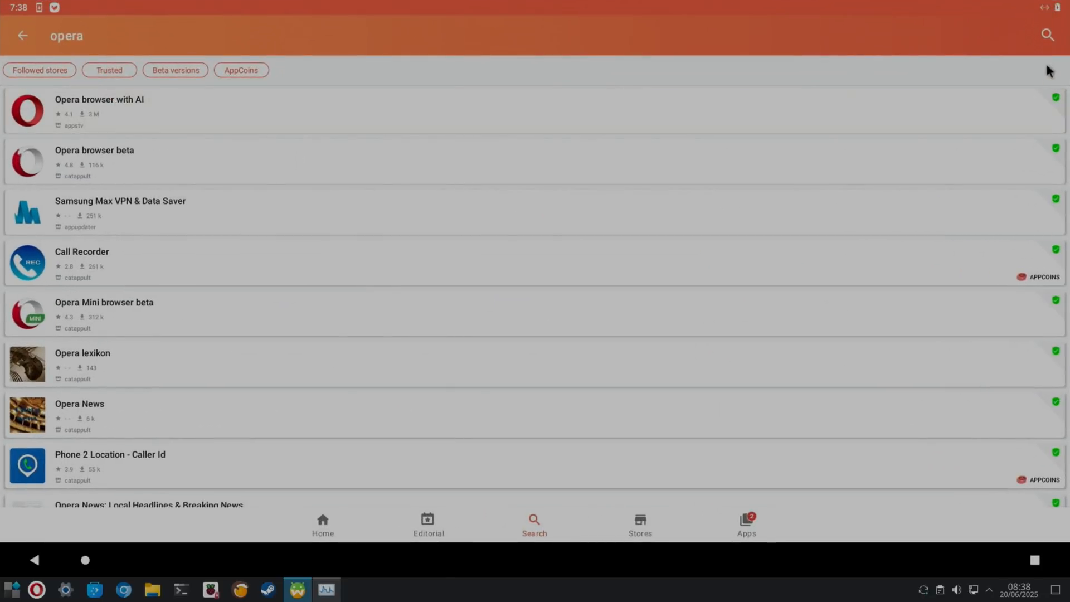
Step: Search Aptoide for 'flipboard'
click(273, 34)
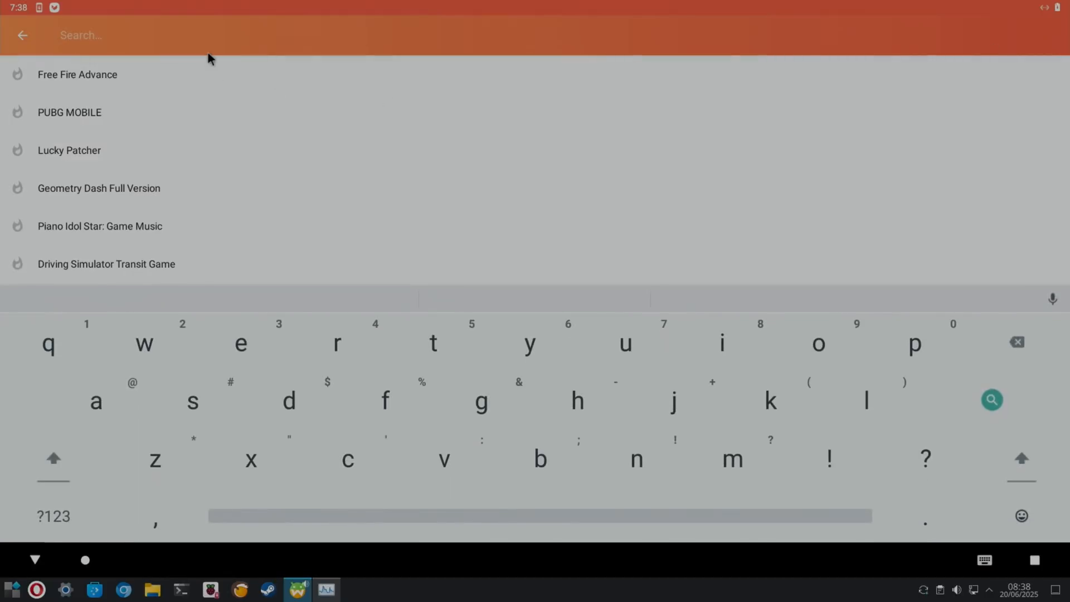
text(f)
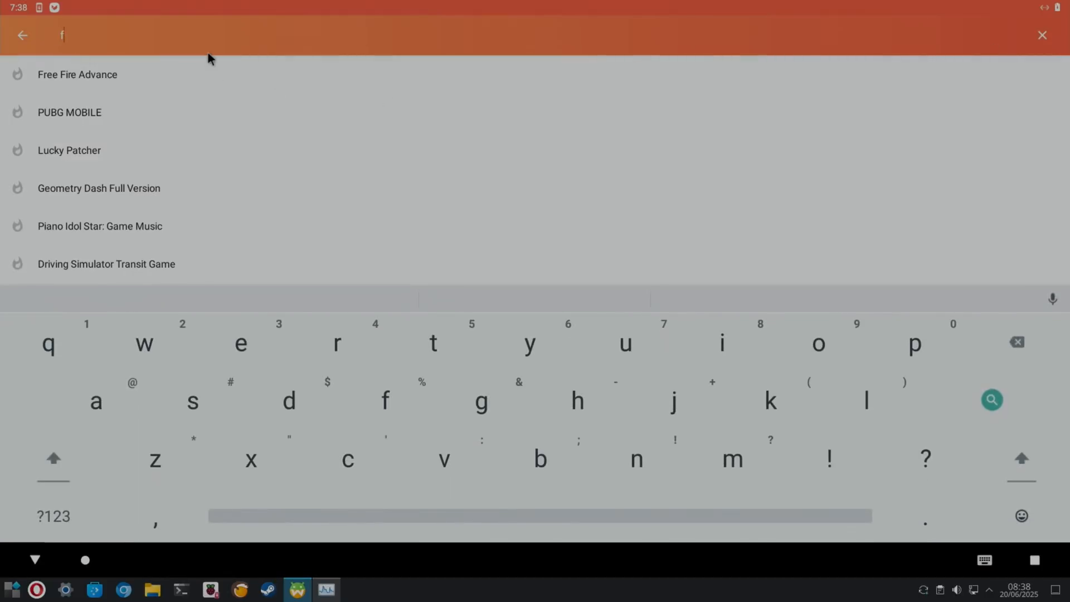
text(lipboard)
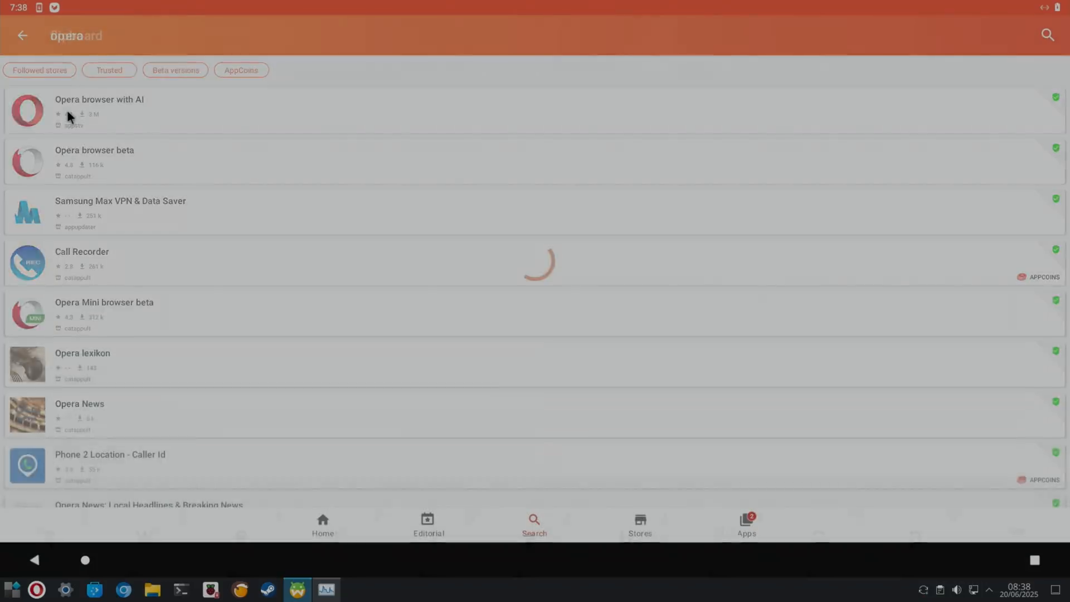
text(flipboard)
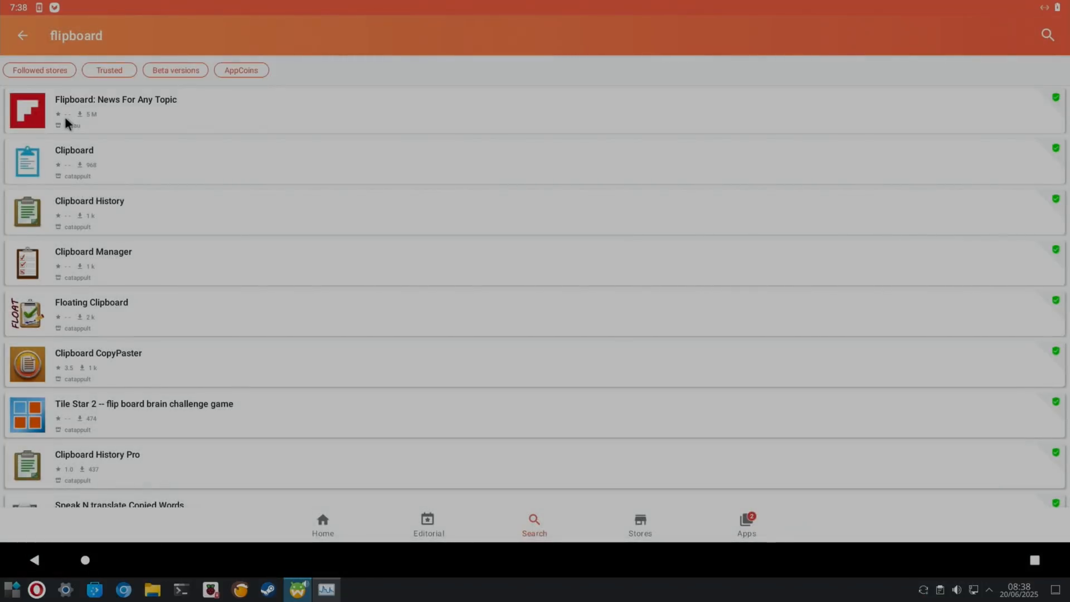
Step: Start installing 'Flipboard: News For Any Topic' from its app page
click(115, 109)
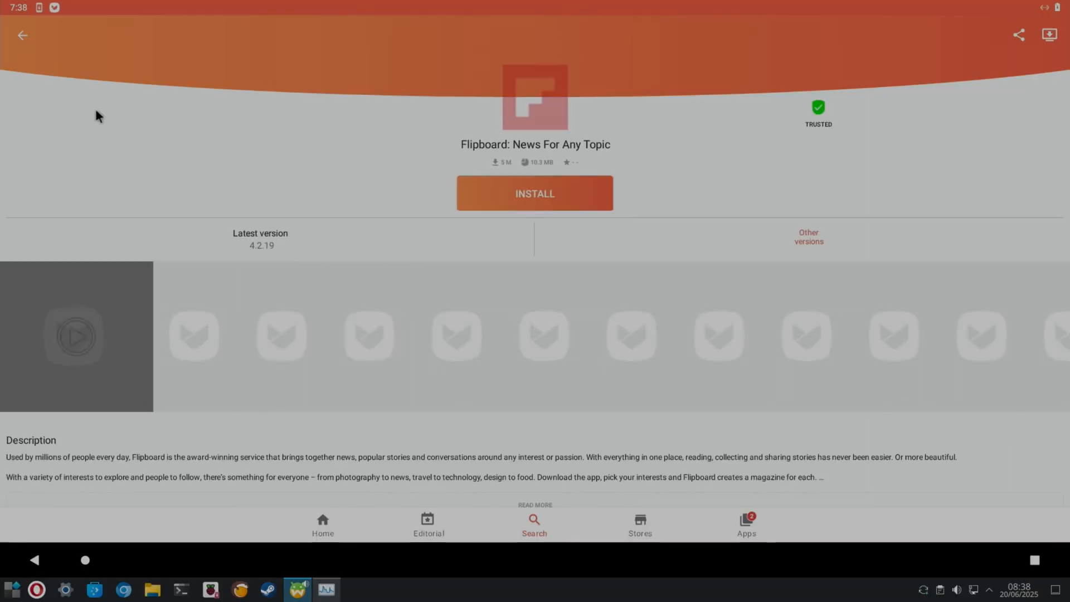
click(534, 193)
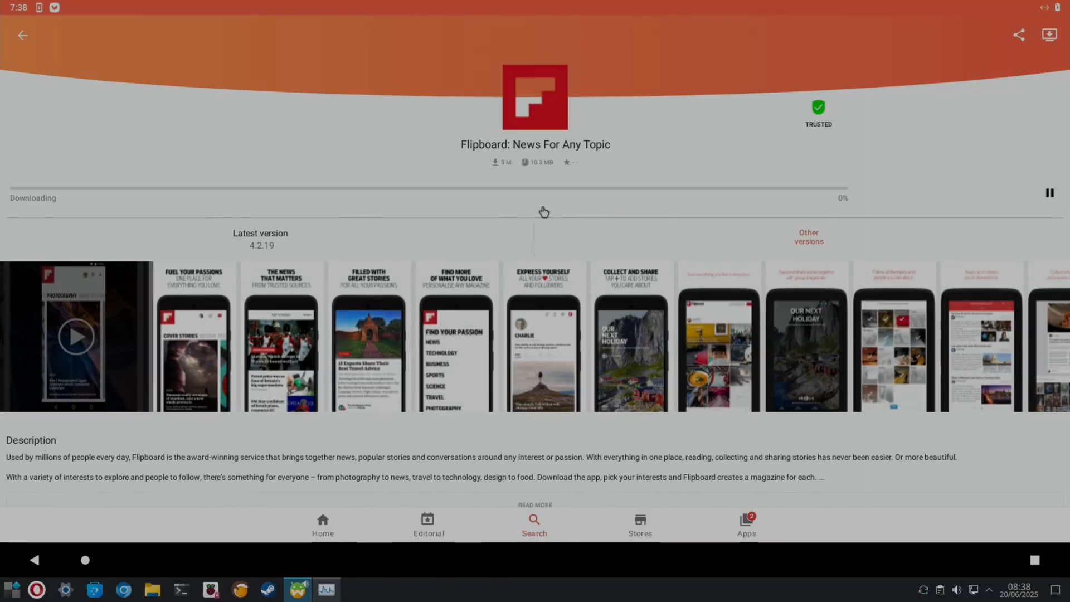